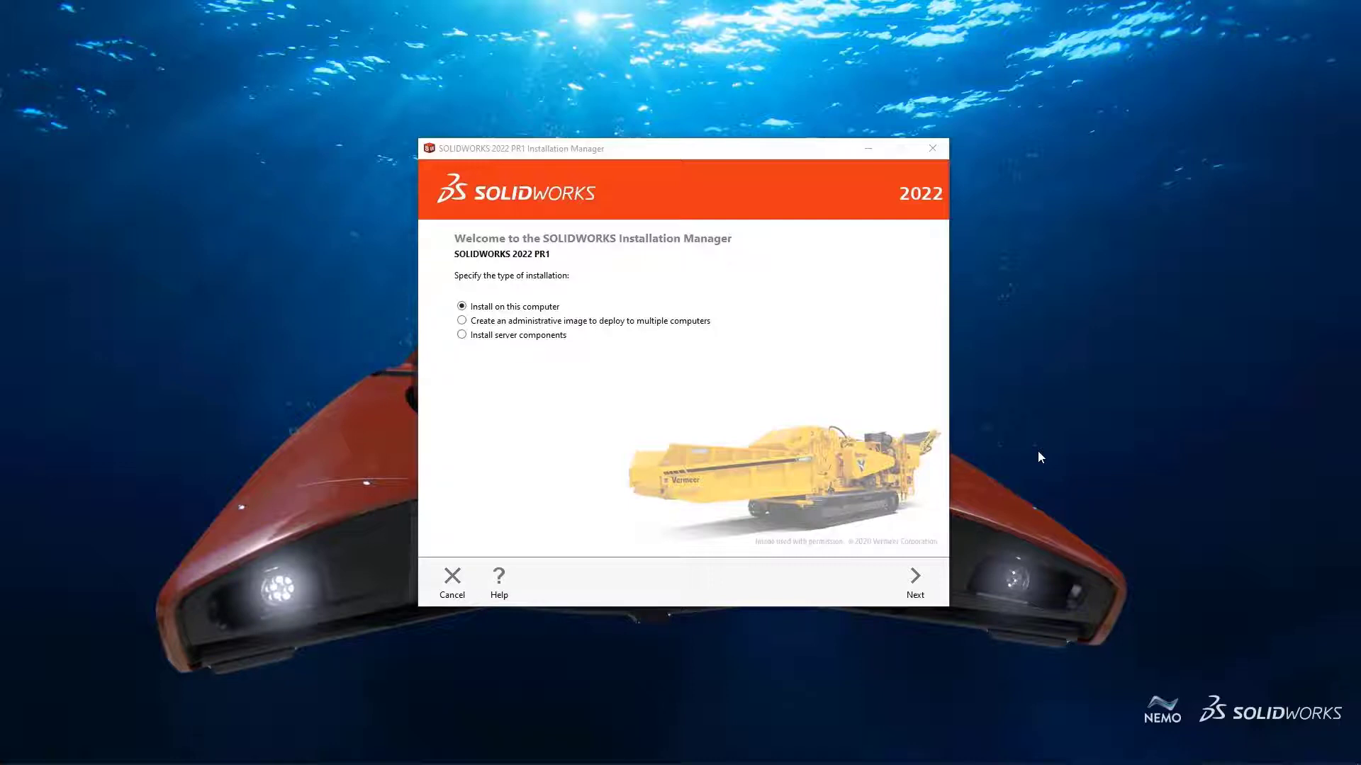
mouse_move(503, 351)
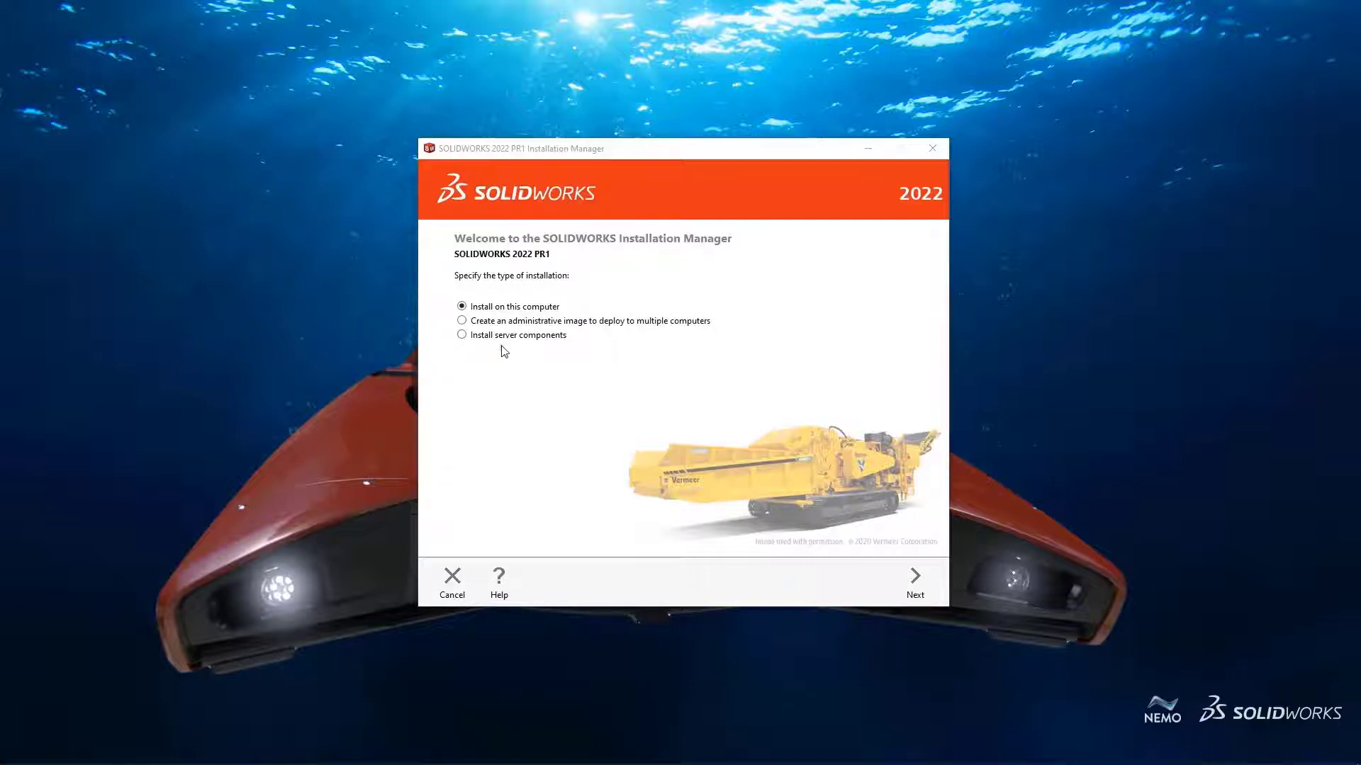
Start a default administrative image and open the image type choices from the Summary
left_click(461, 320)
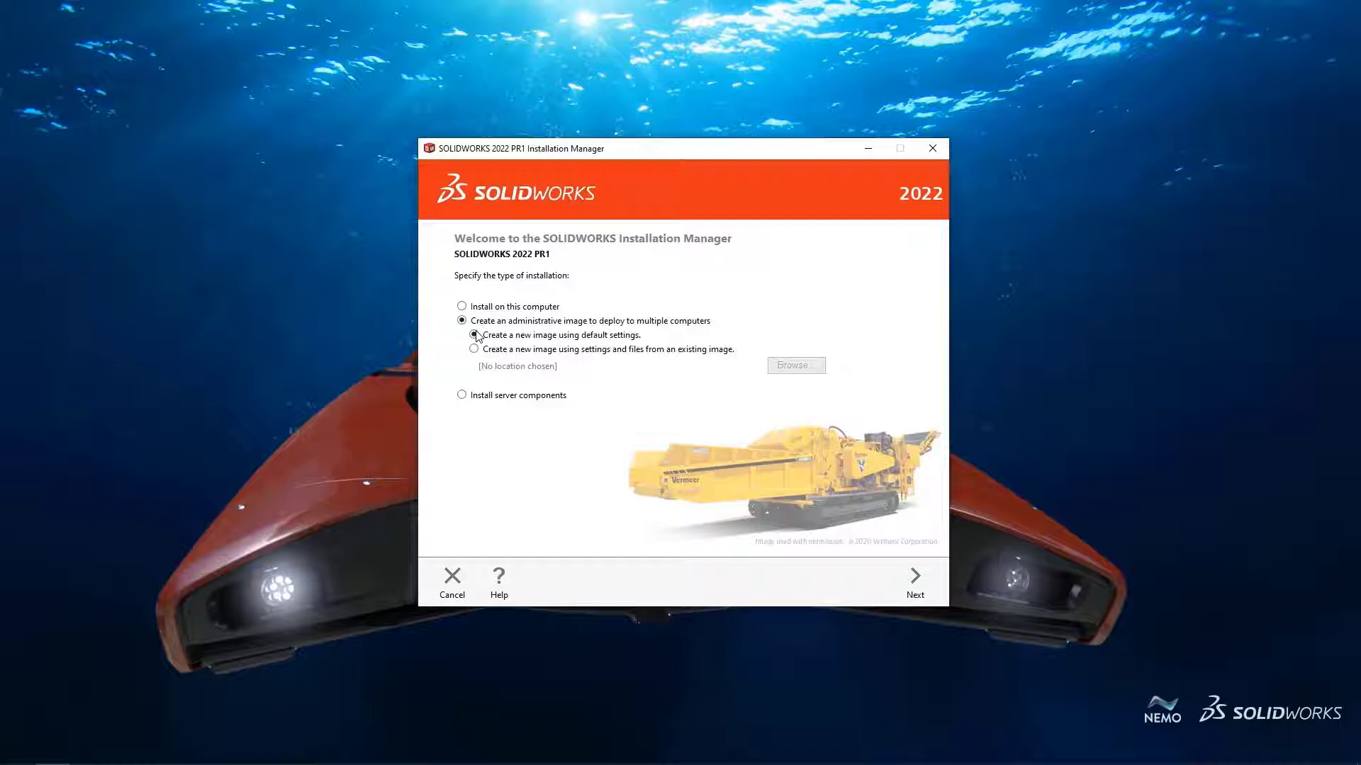
left_click(914, 575)
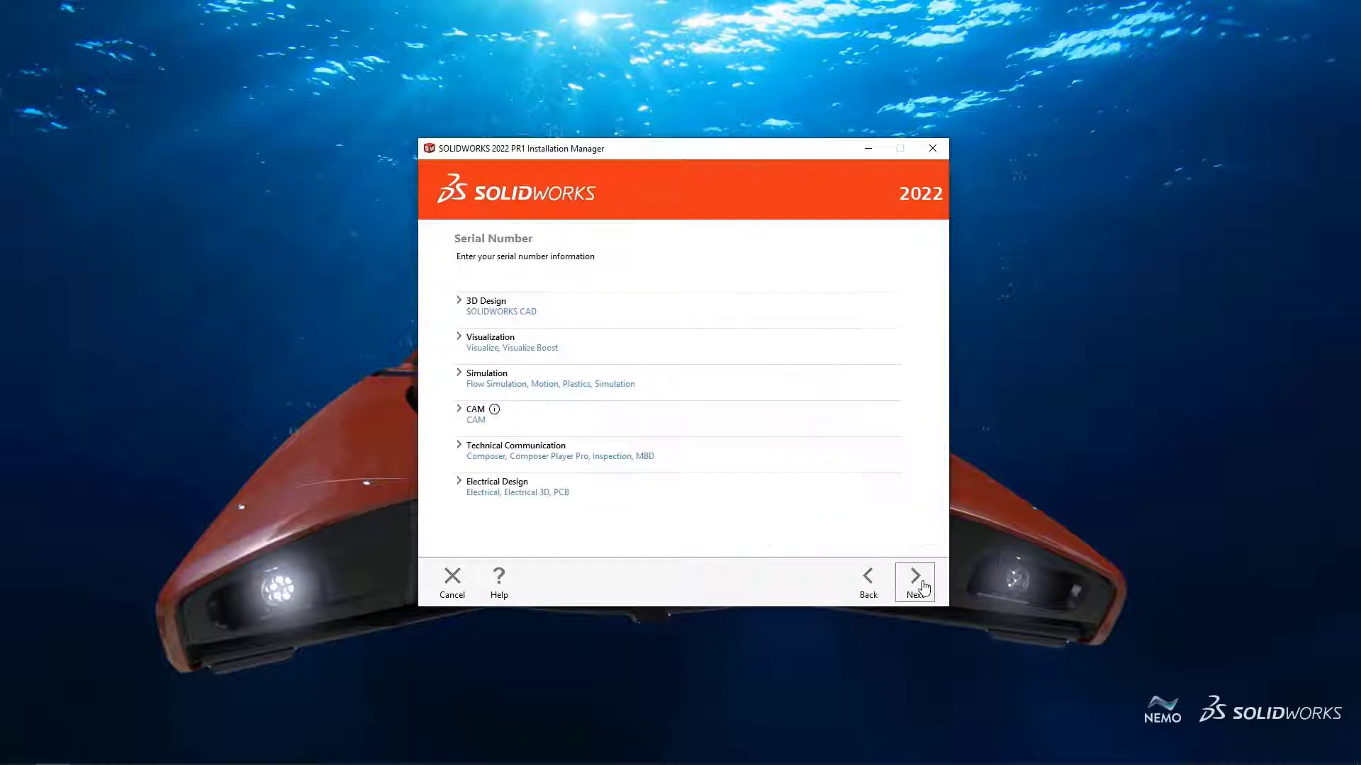
left_click(913, 576)
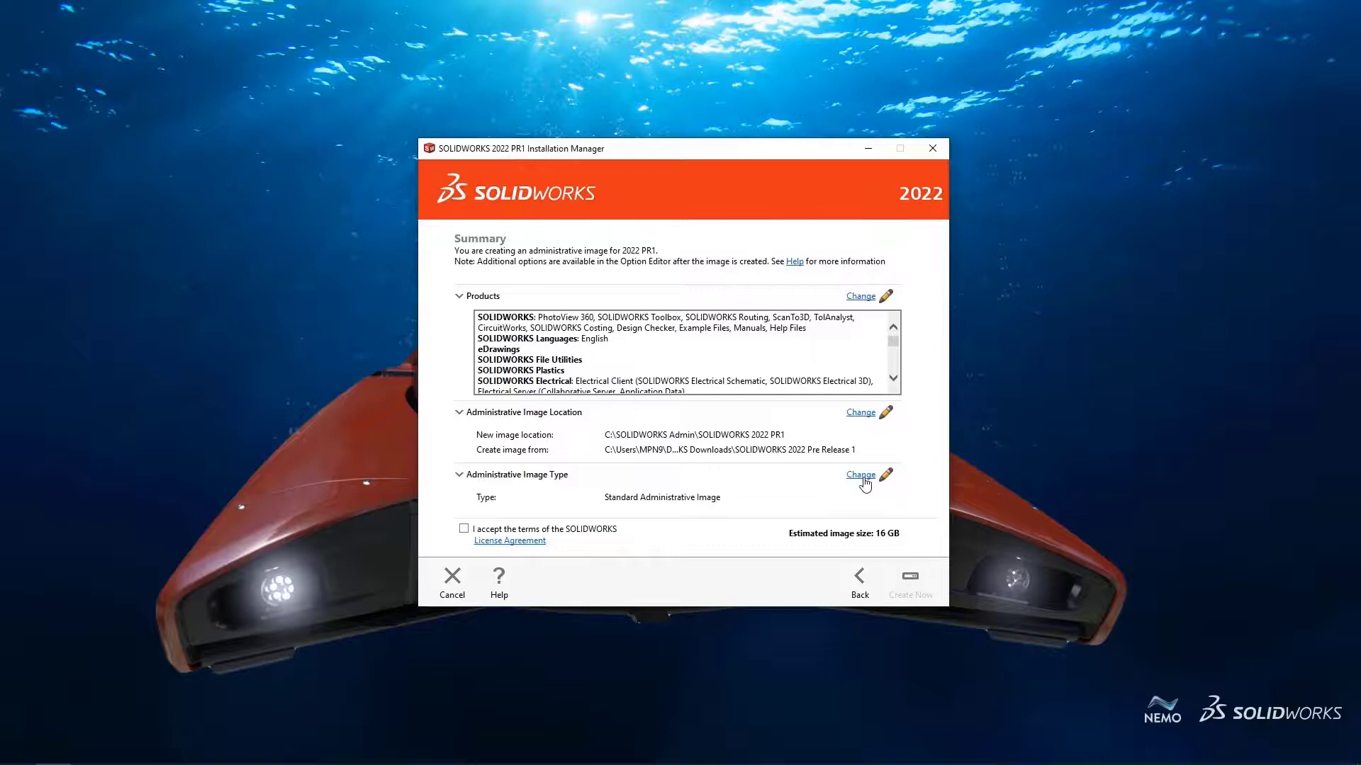
left_click(859, 475)
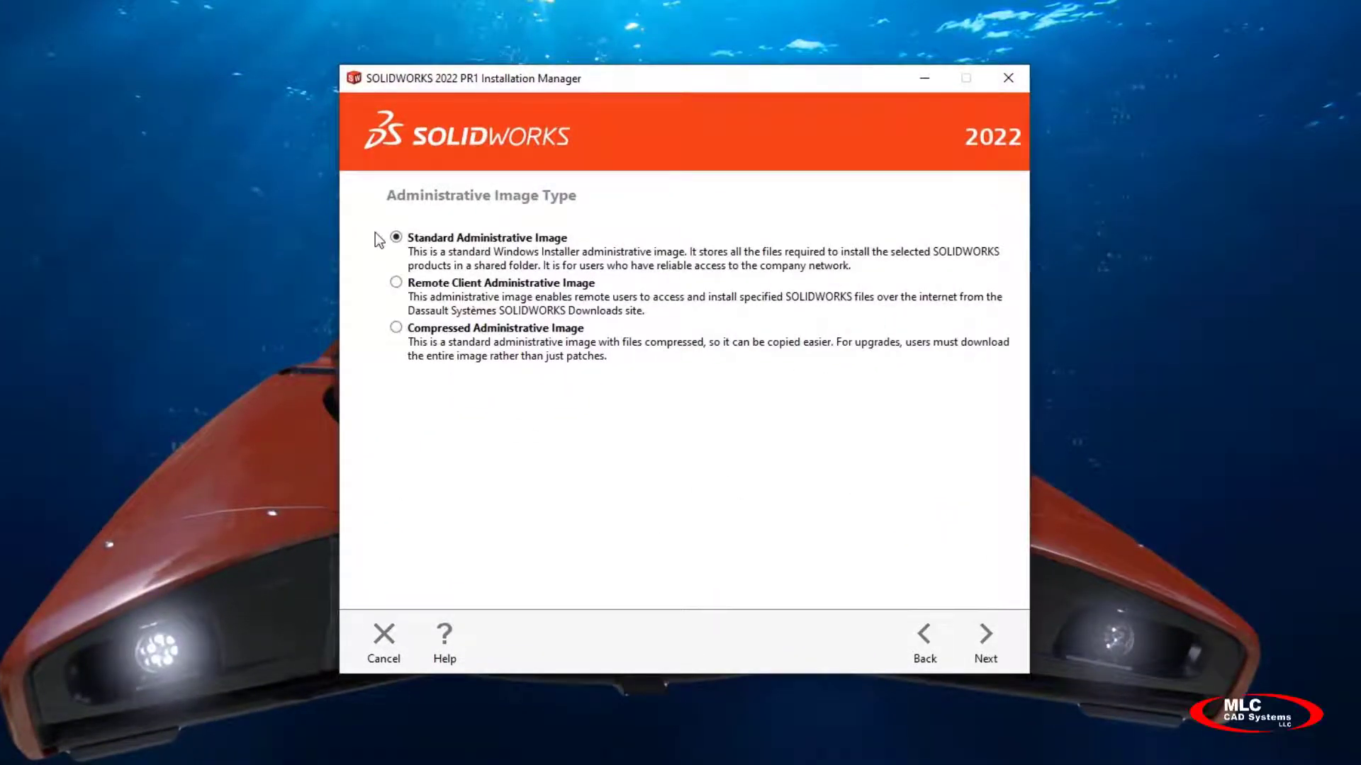
mouse_move(375, 295)
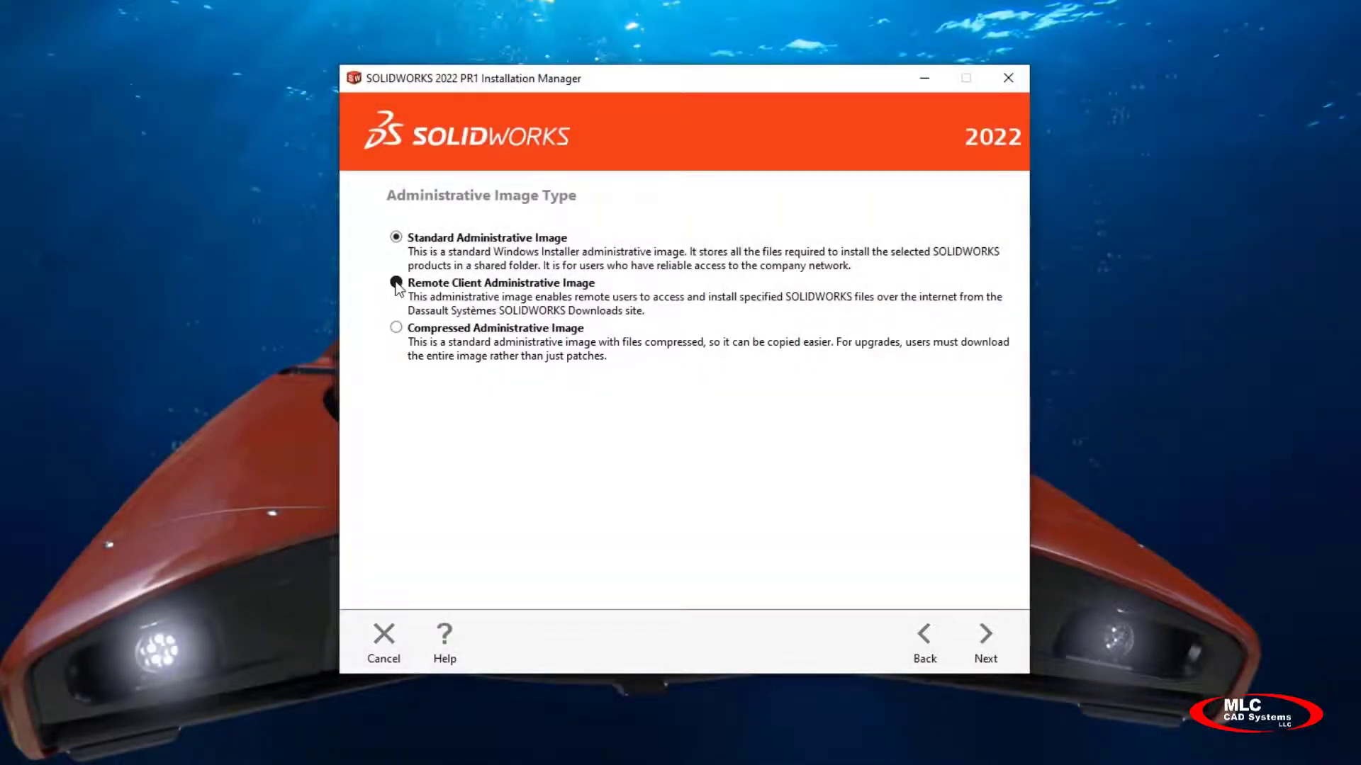
Choose Remote Client Administrative Image as the type and create the image
left_click(985, 638)
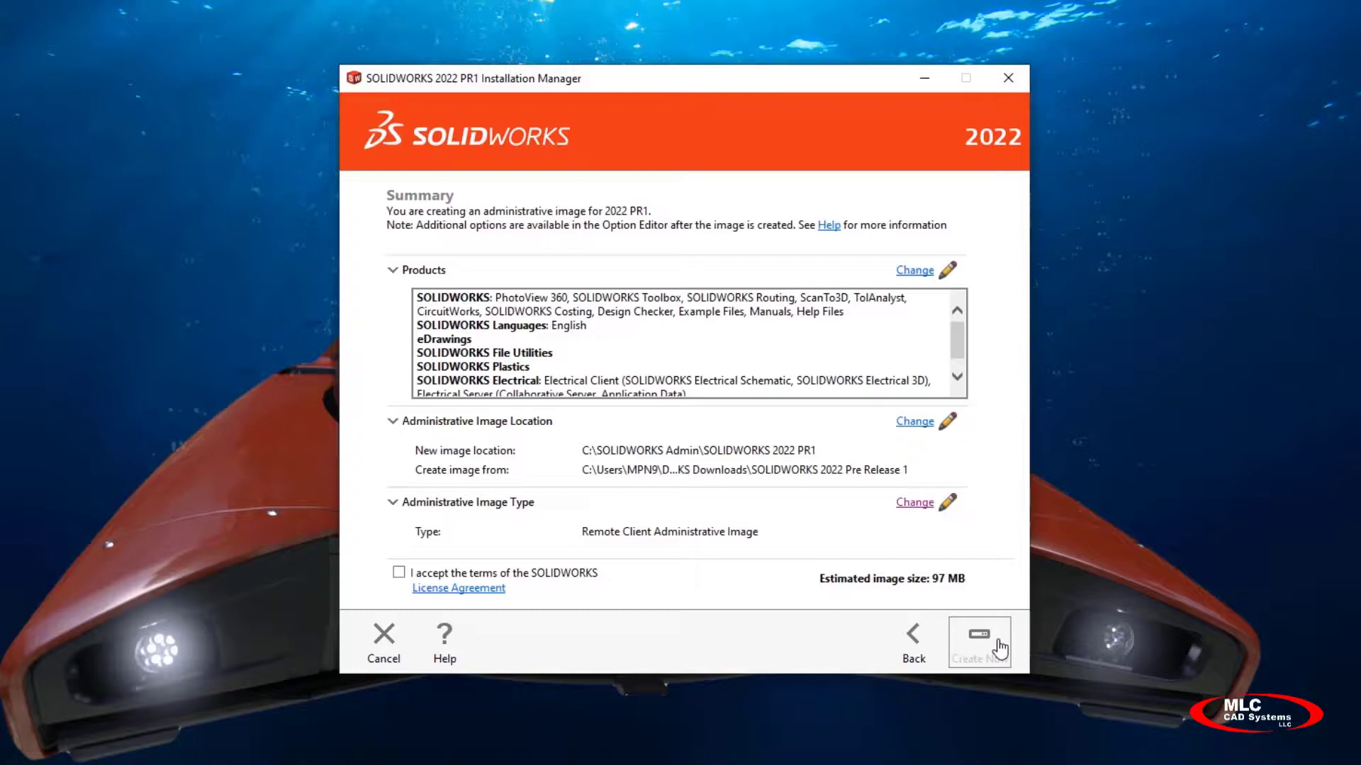
left_click(979, 642)
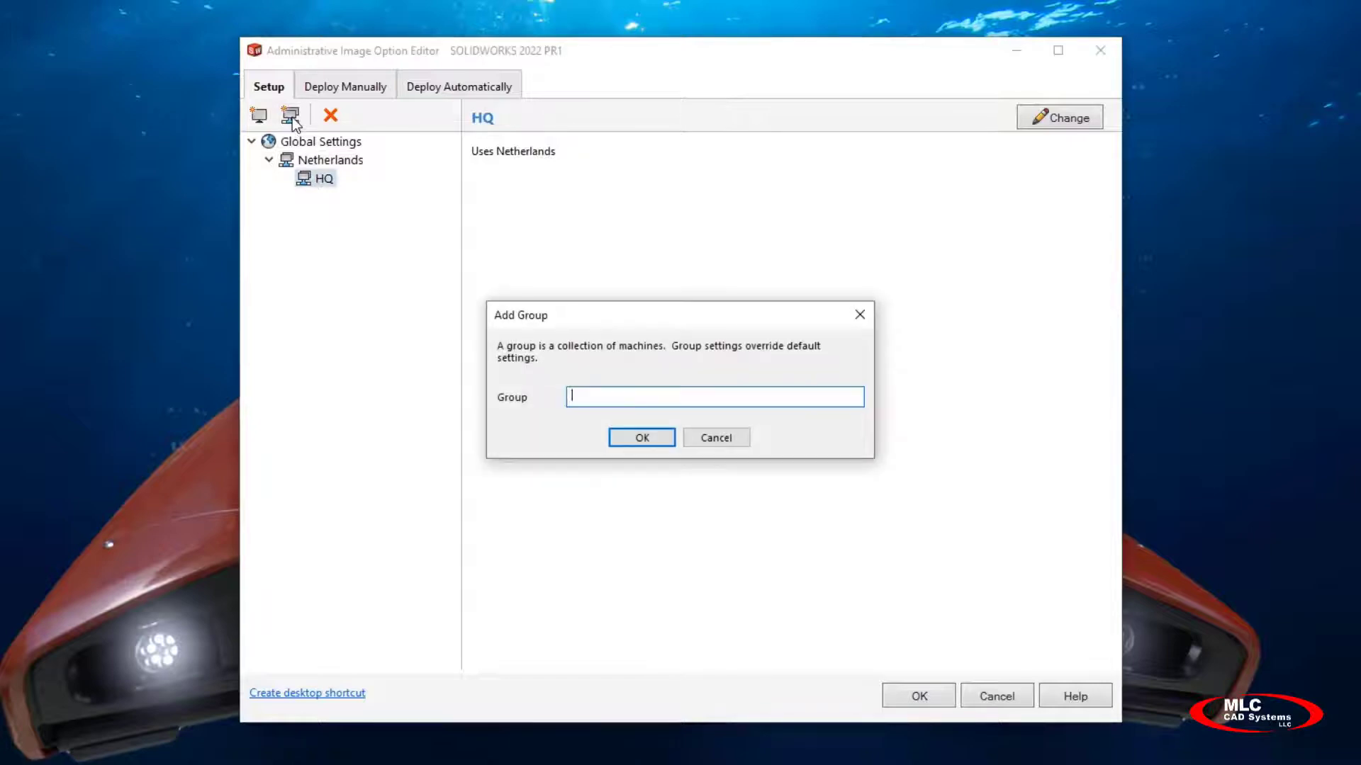
Add Electrical Designers and Mechanical Designers groups, moving Mechanical Designers under HQ
type("Electrical Designers")
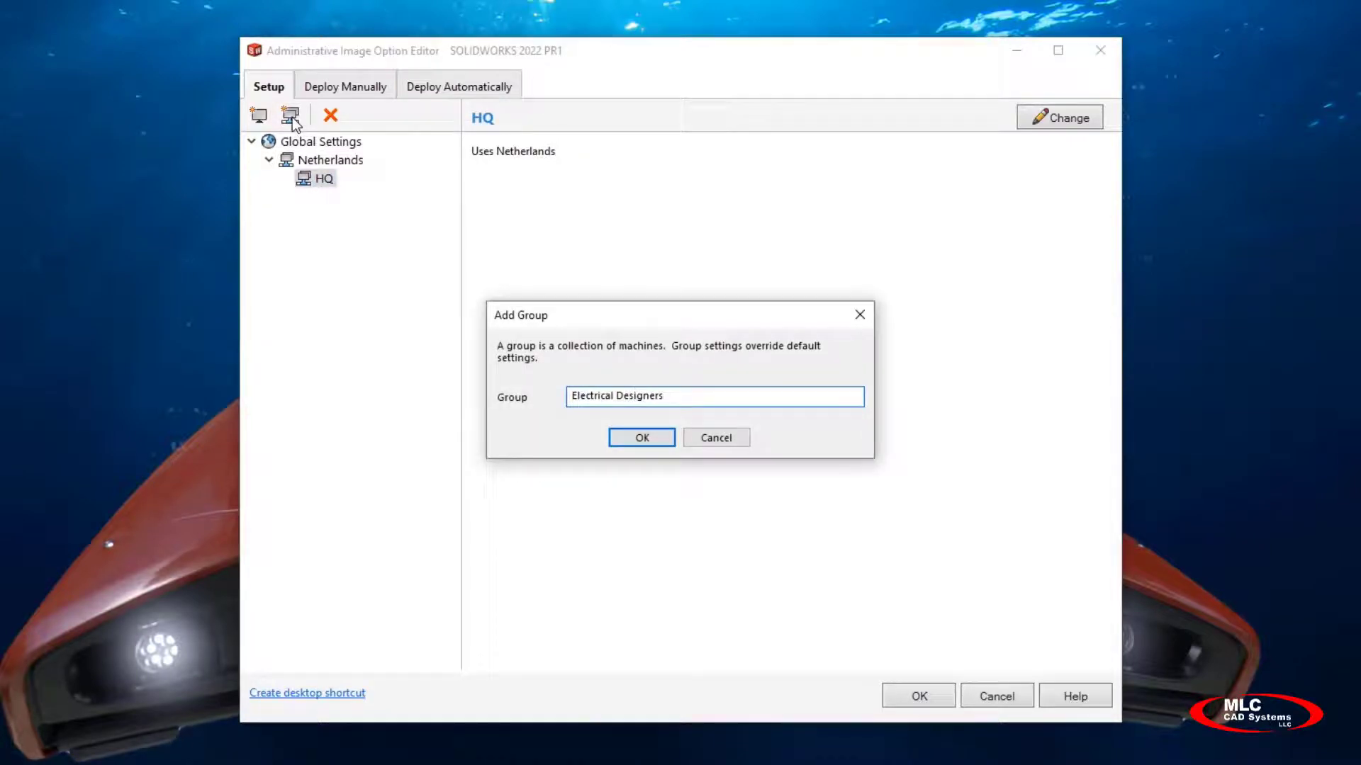
left_click(640, 437)
type("Mech")
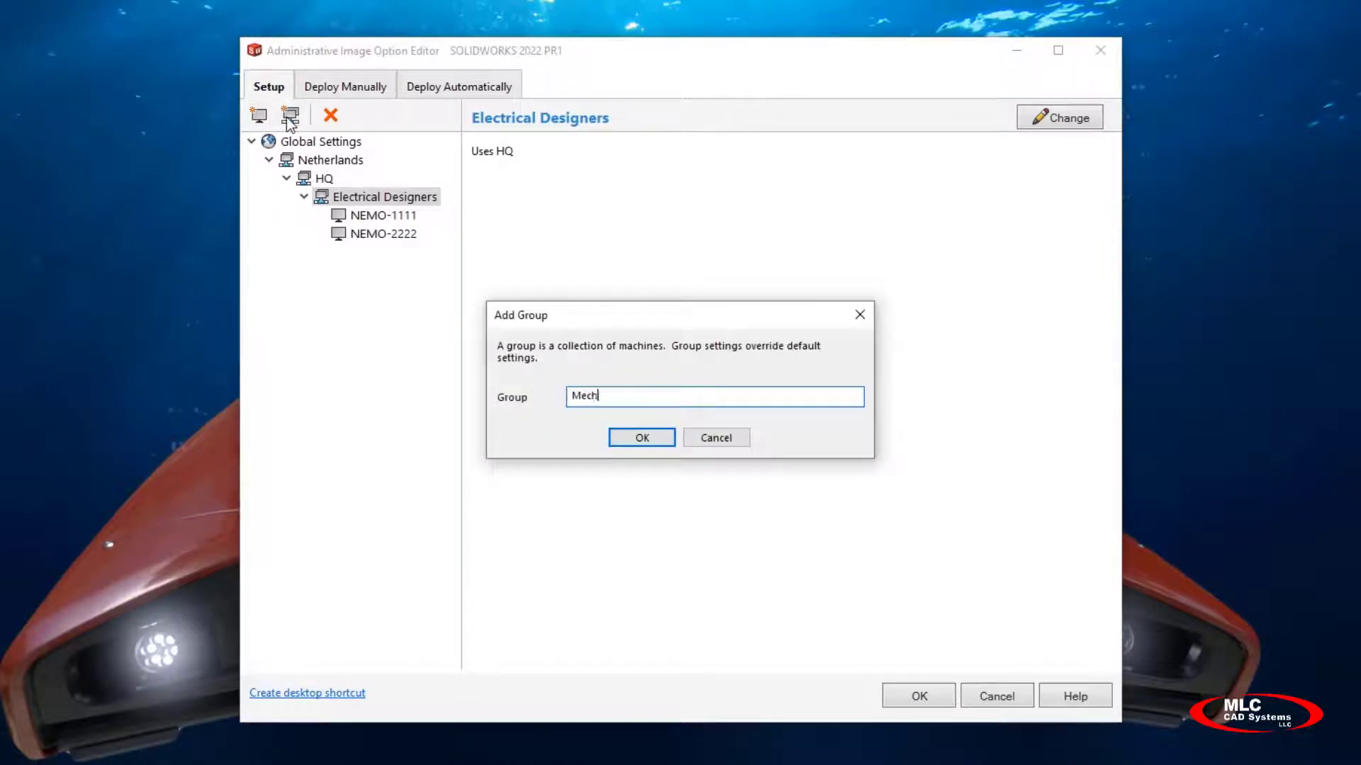
type("anical Designers")
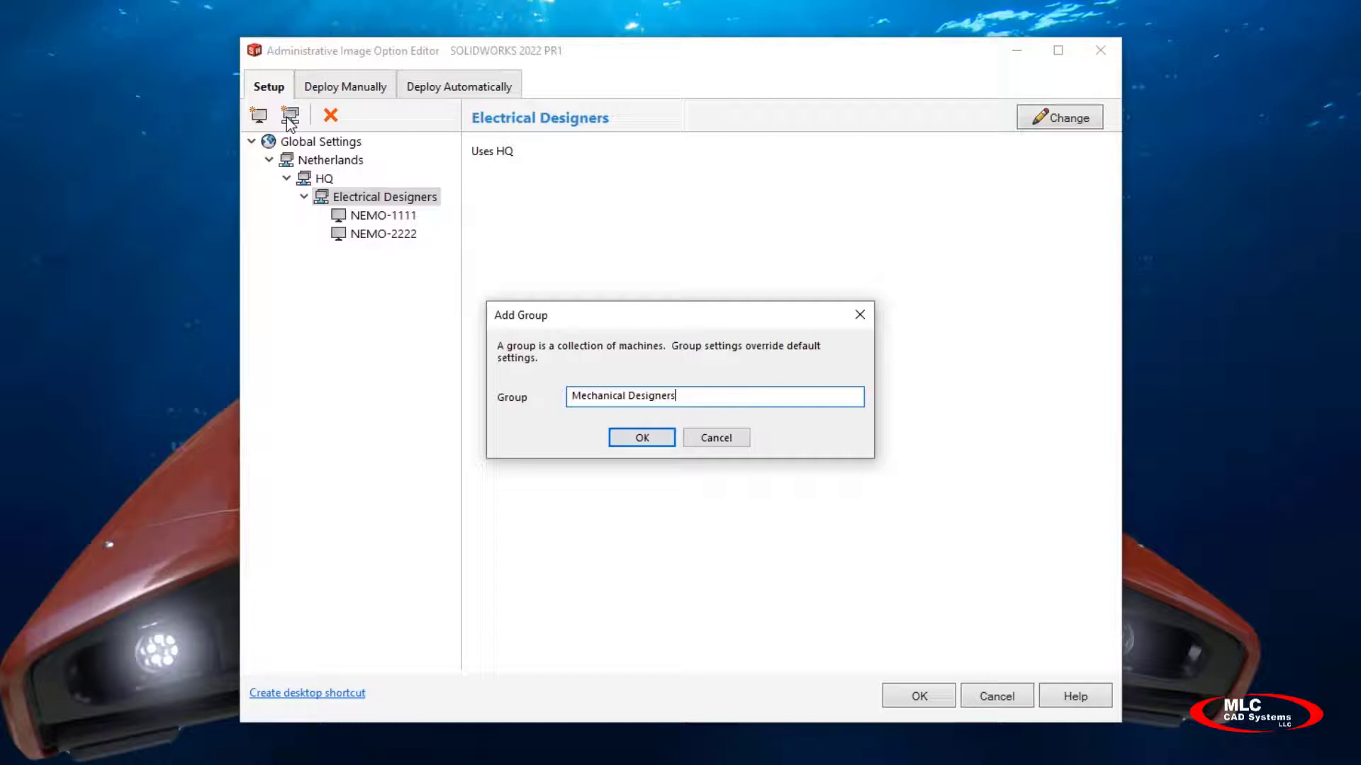
left_click(641, 437)
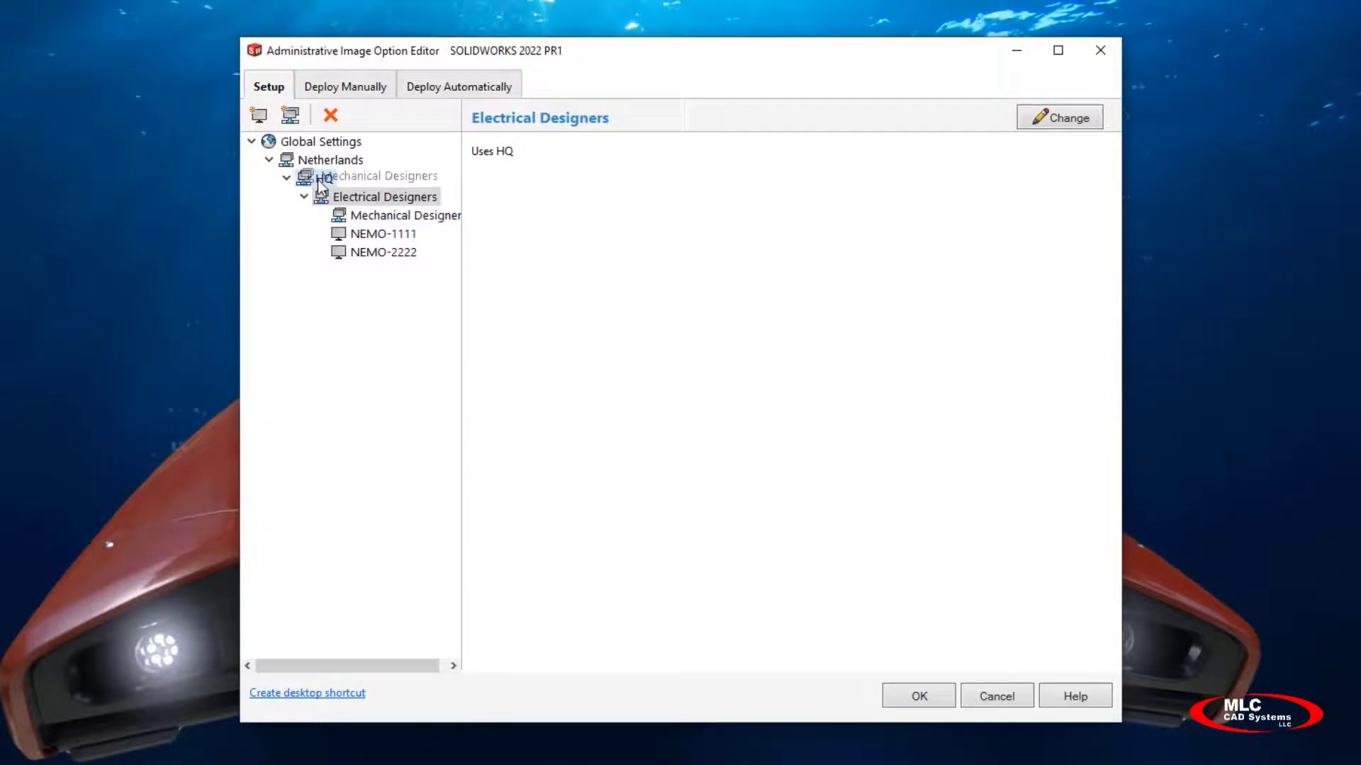
left_click(320, 140)
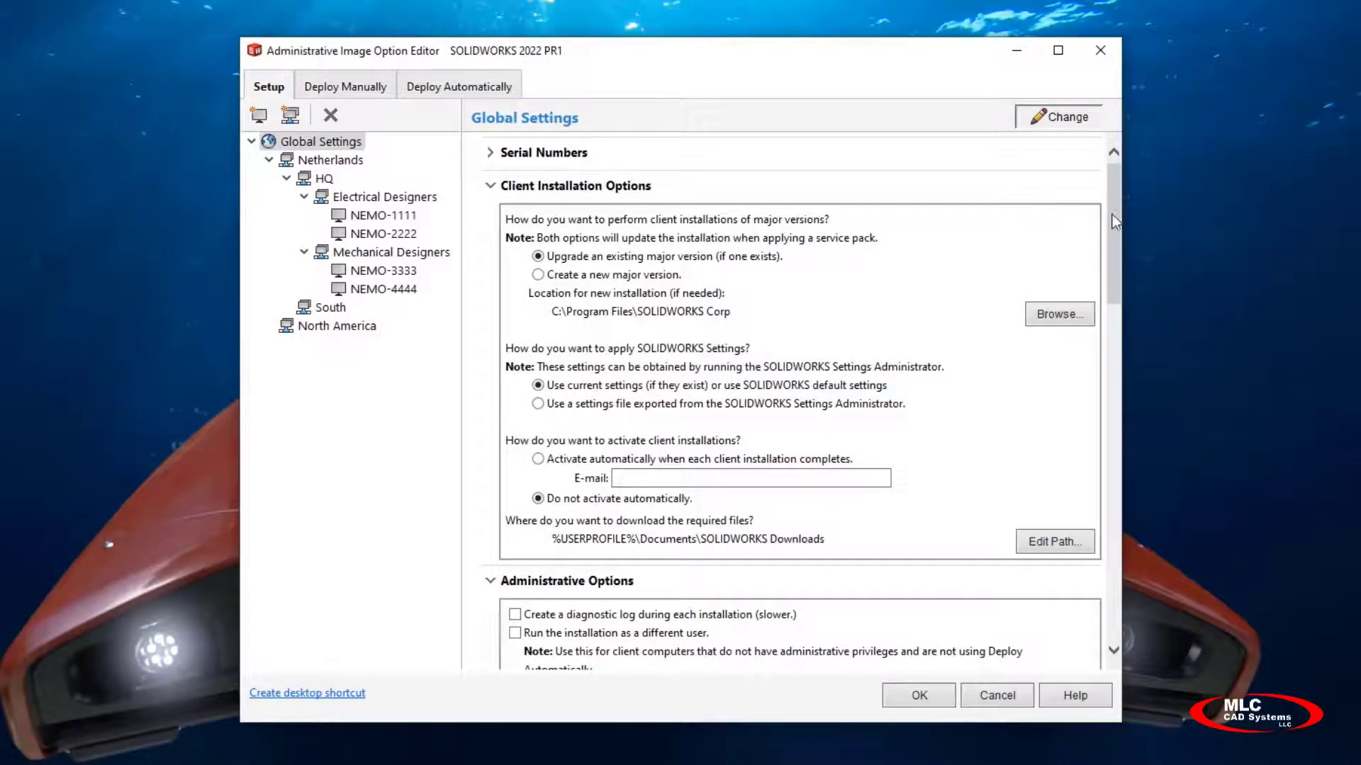
Exclude SOLIDWORKS CAM from the global software to install
scroll("down", 3)
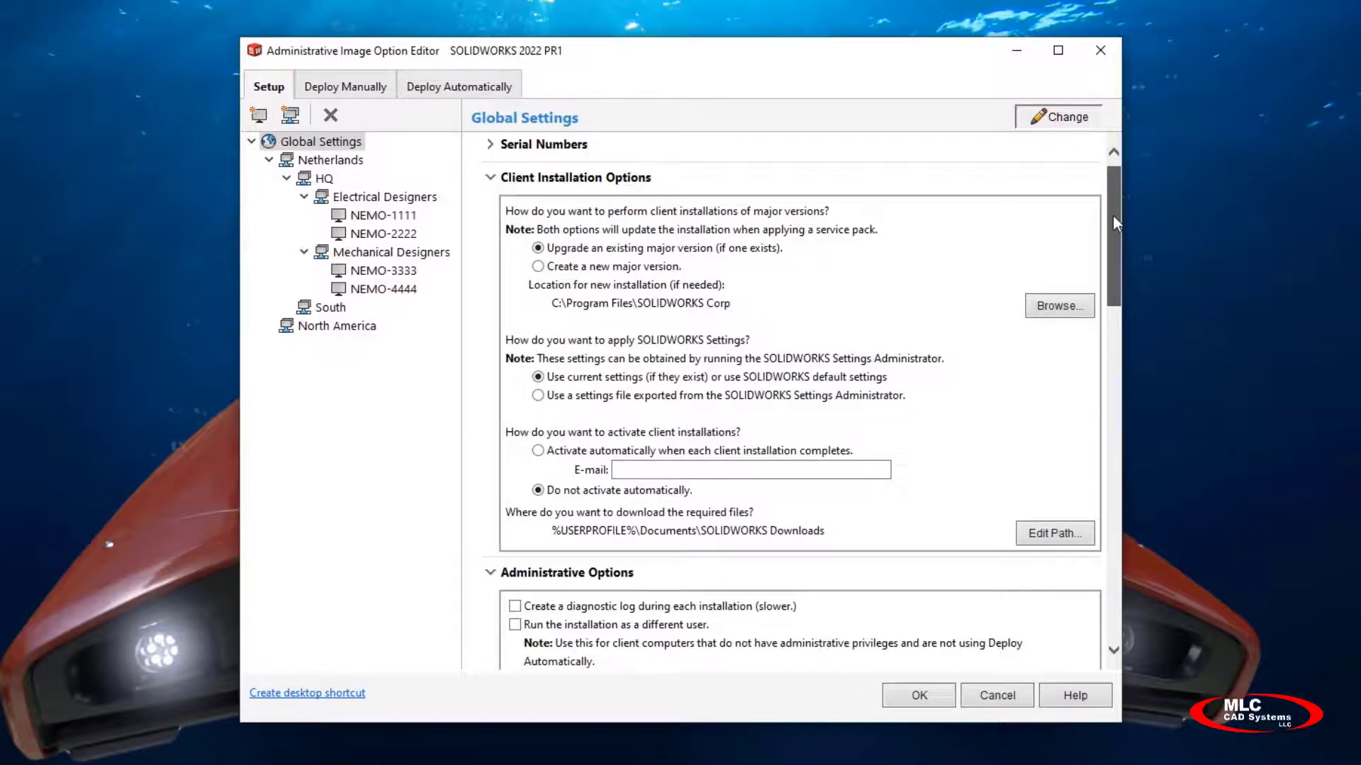
scroll("down", 3)
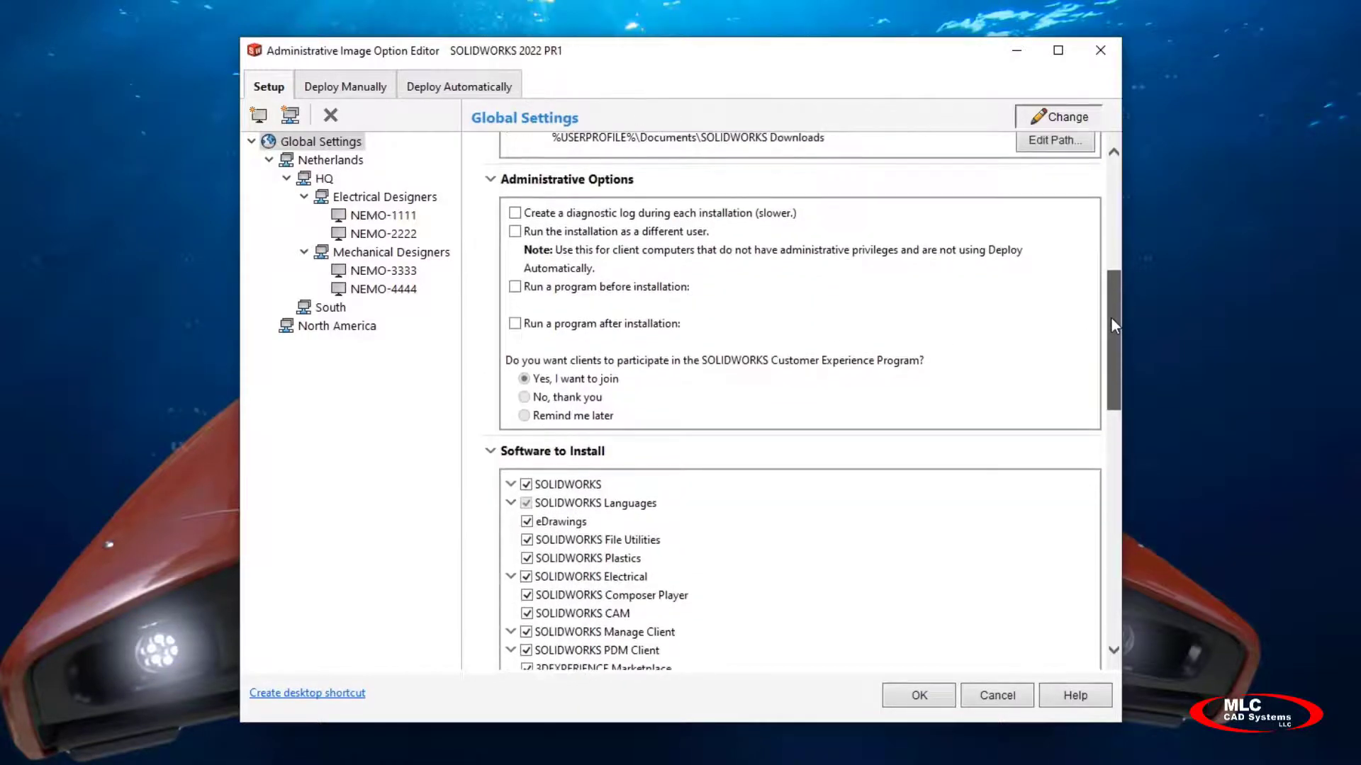
scroll("down", 3)
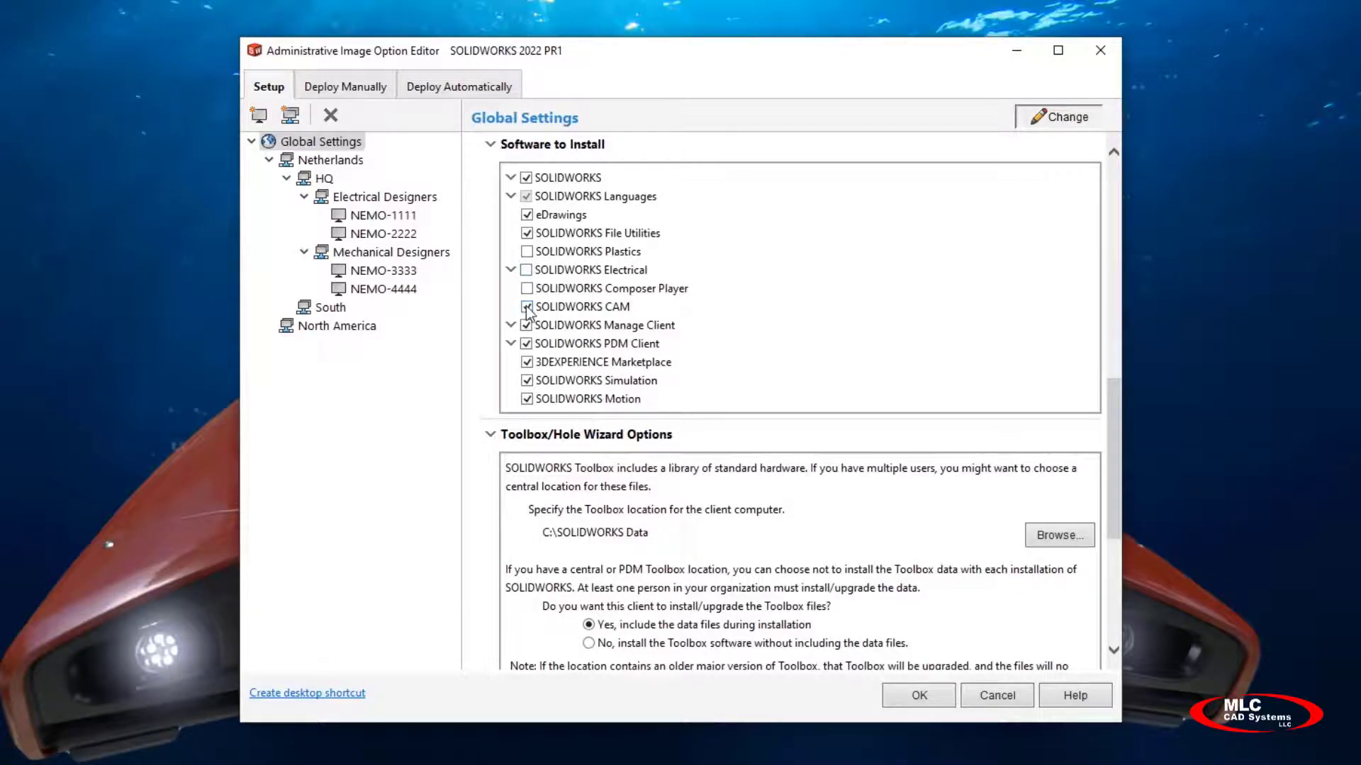
left_click(526, 306)
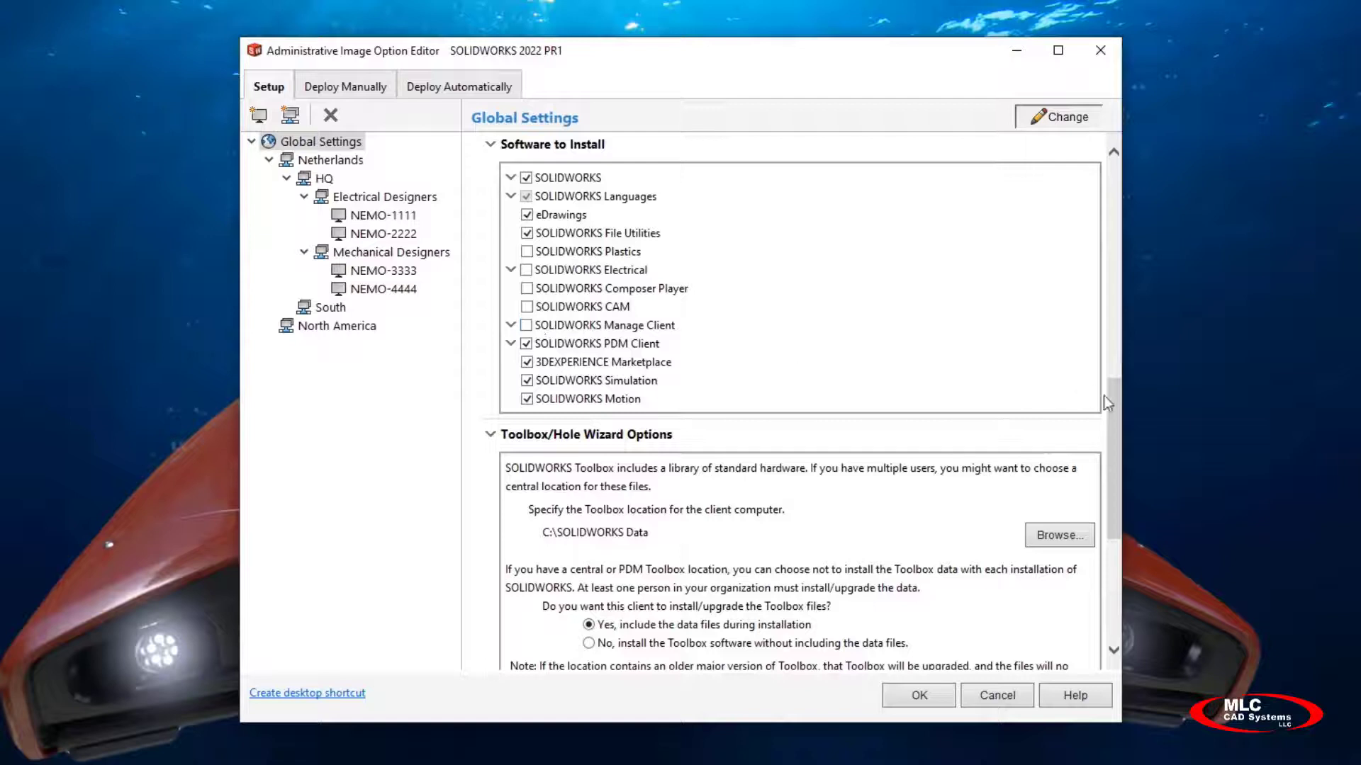
Enable 'Set up Vault View after installation' and select the Electrical Designers group
scroll("down", 3)
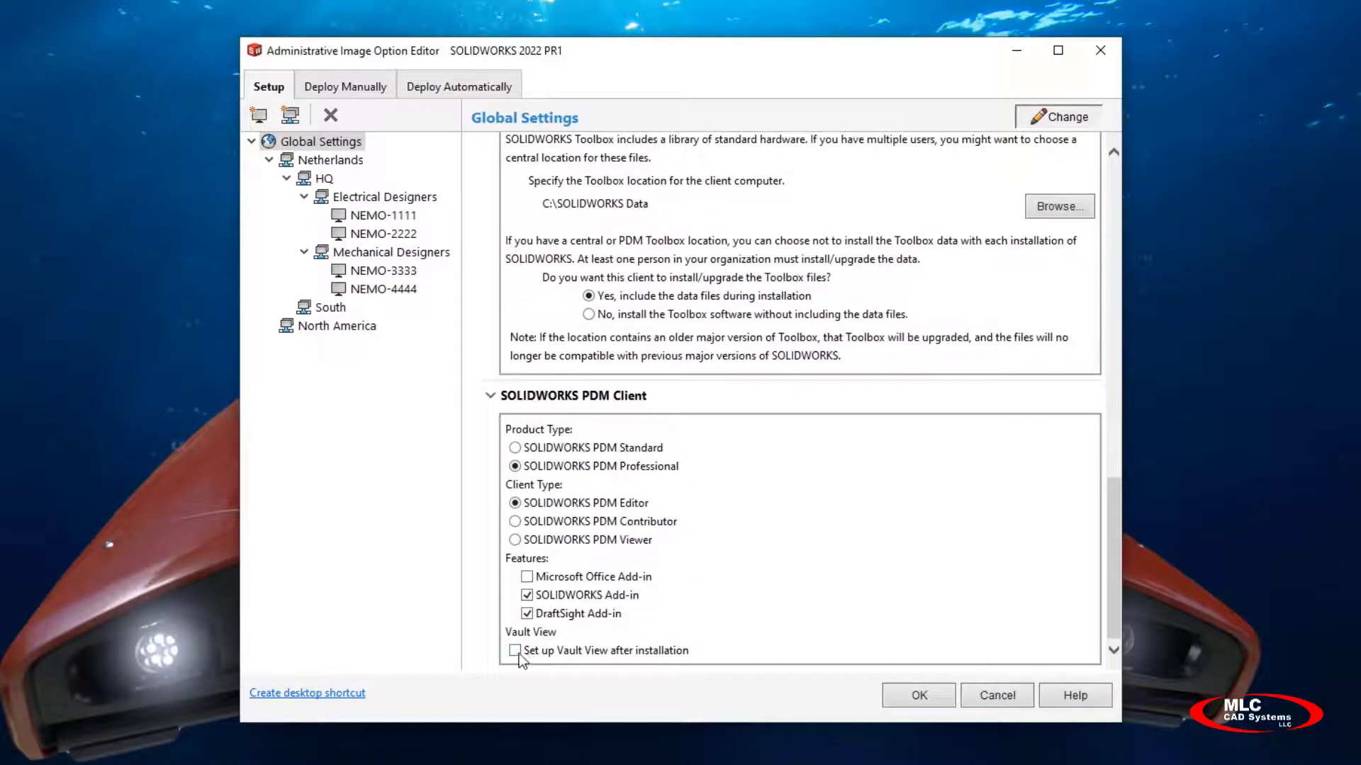
left_click(515, 650)
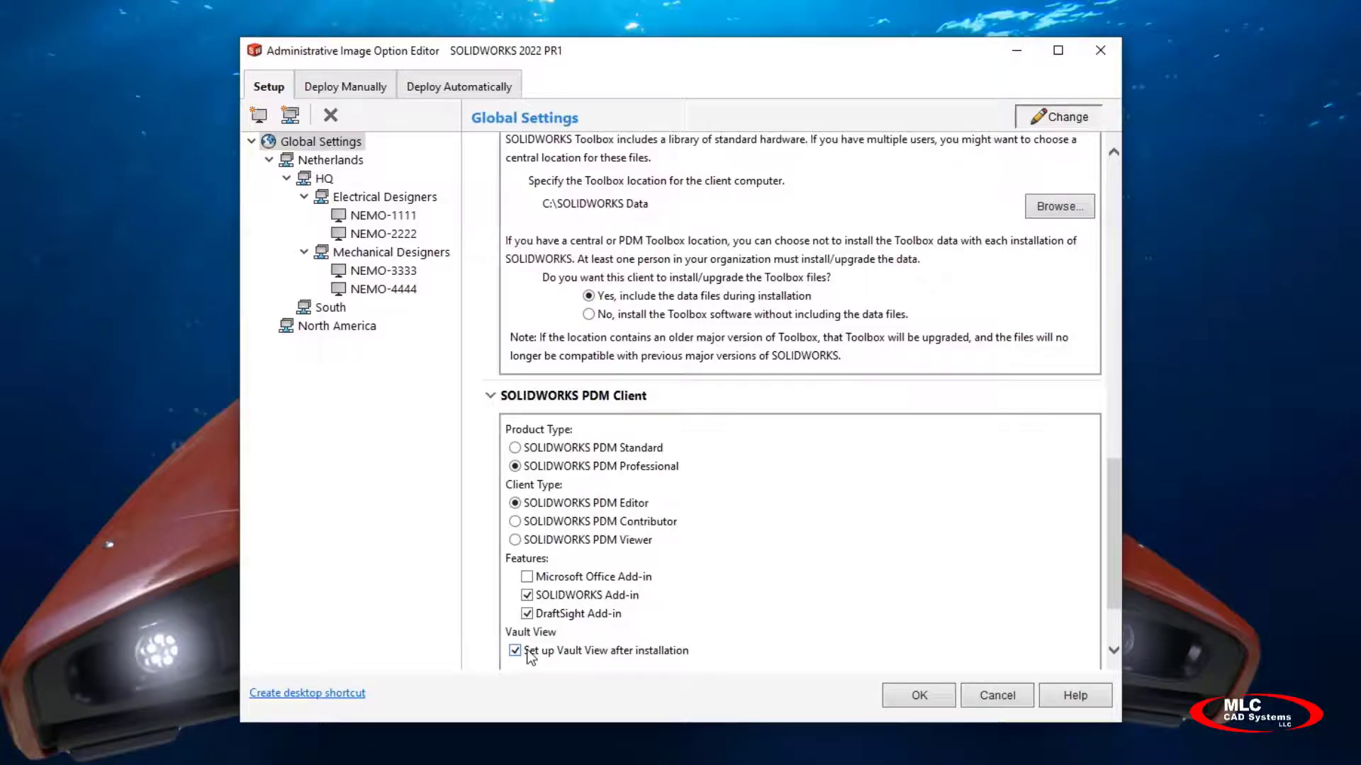
scroll("down", 3)
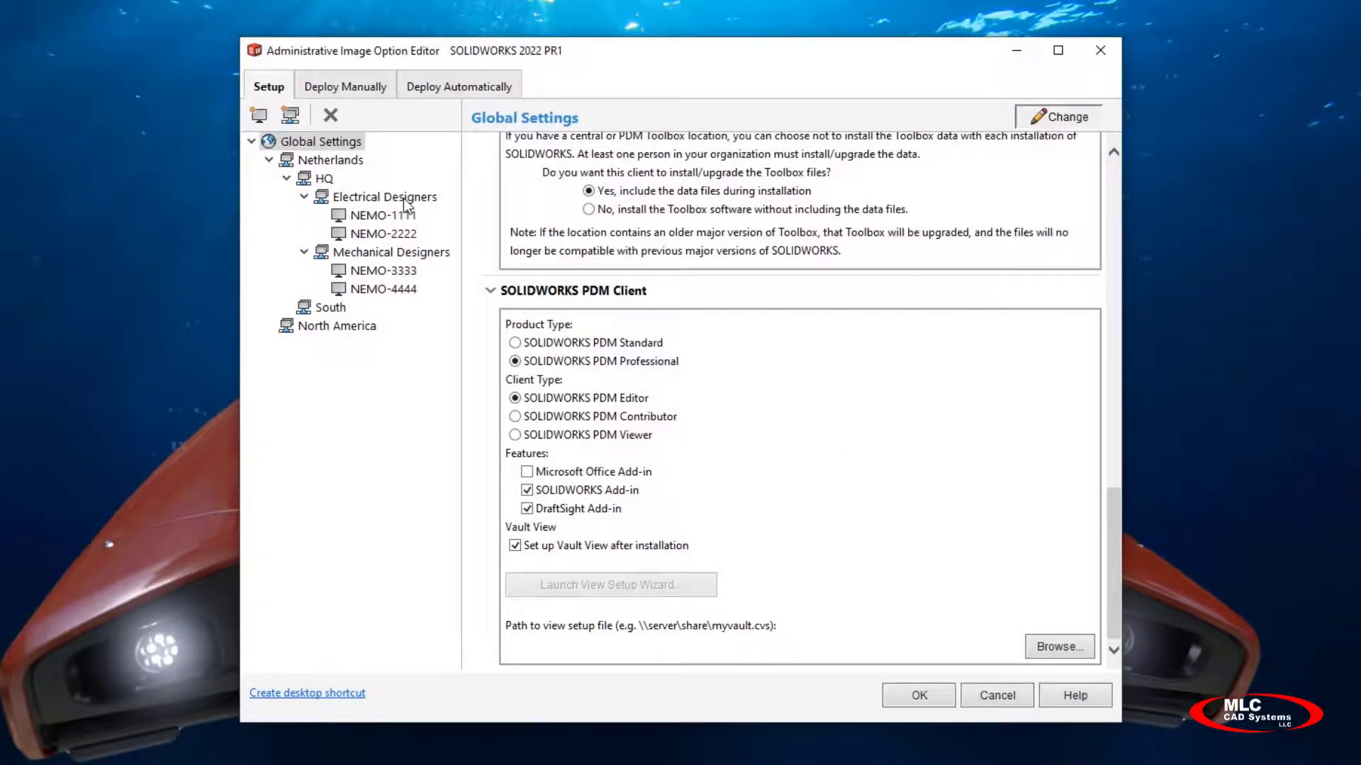
left_click(384, 196)
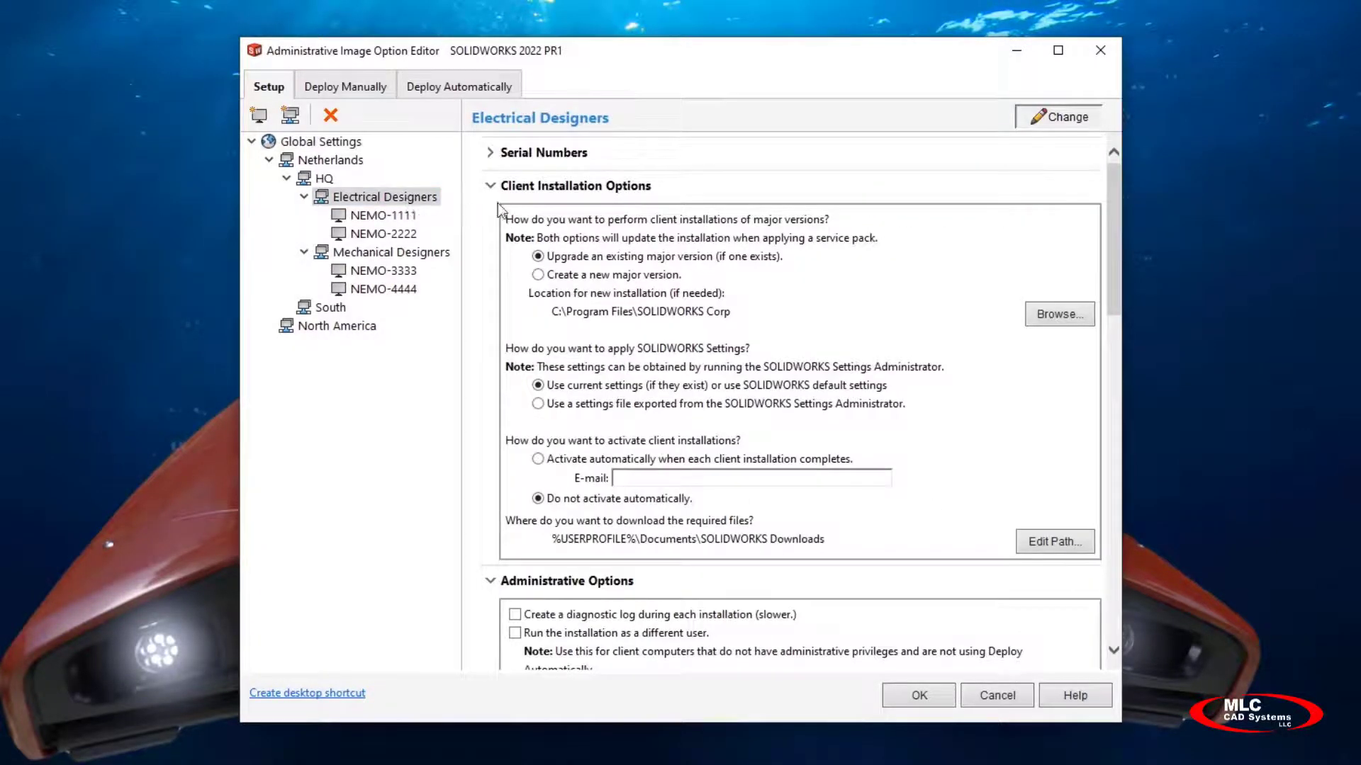
Add Electrical Client to Electrical Designers' software and review its data, collaborative and SQL options
scroll("down", 3)
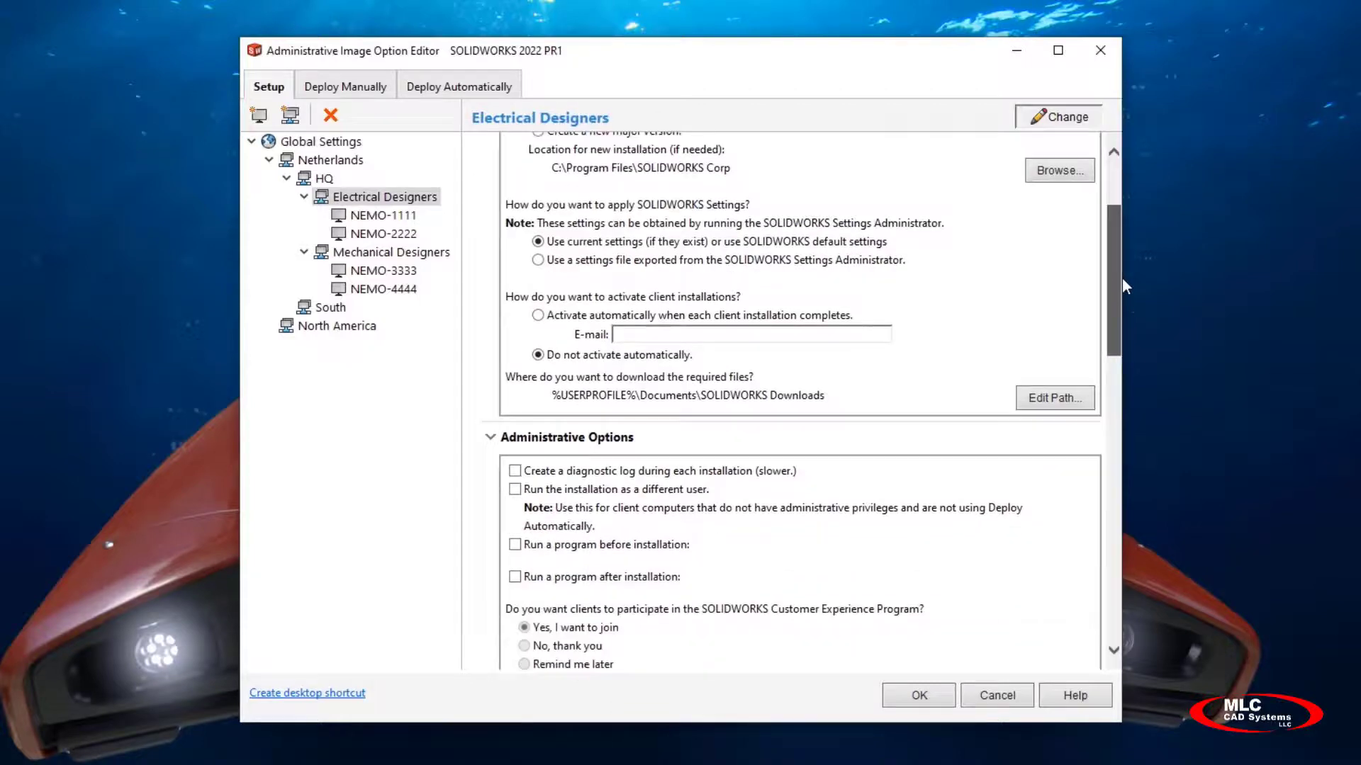
scroll("down", 3)
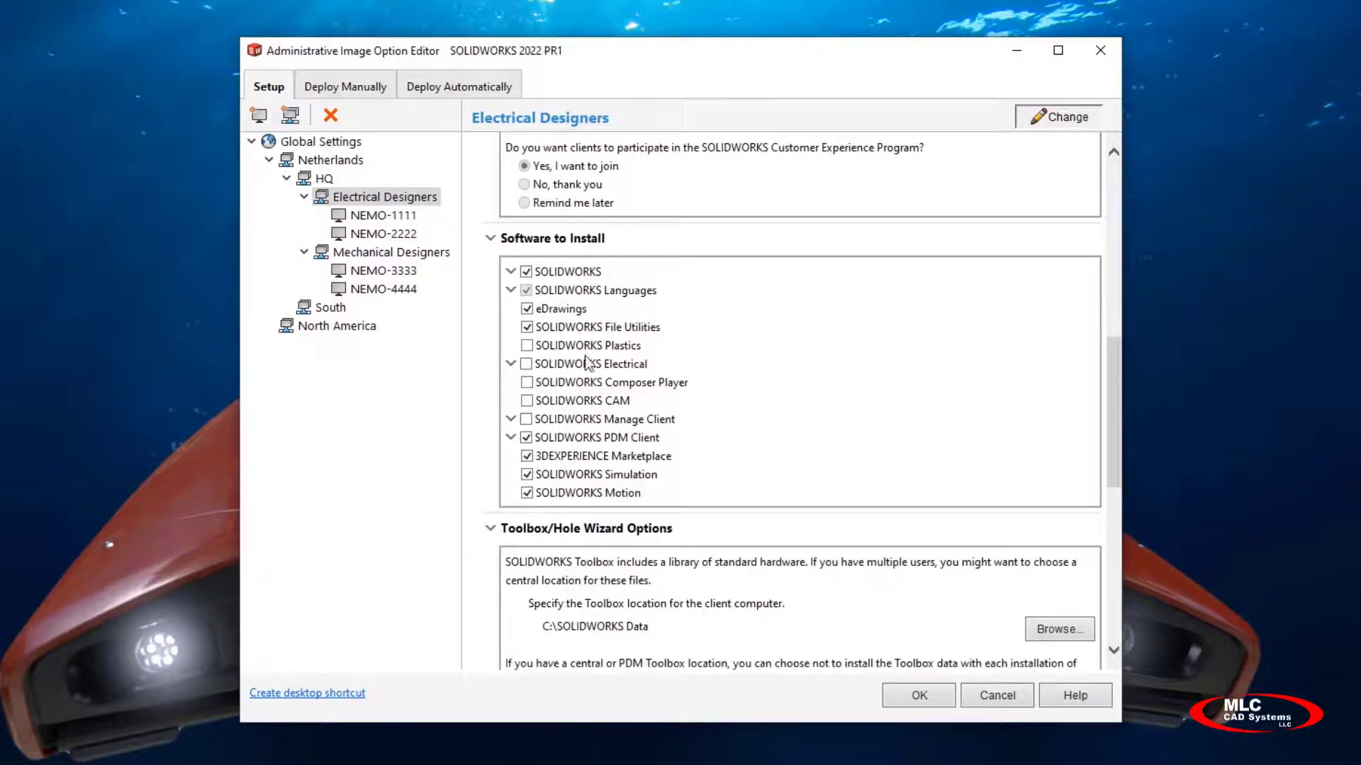
left_click(511, 363)
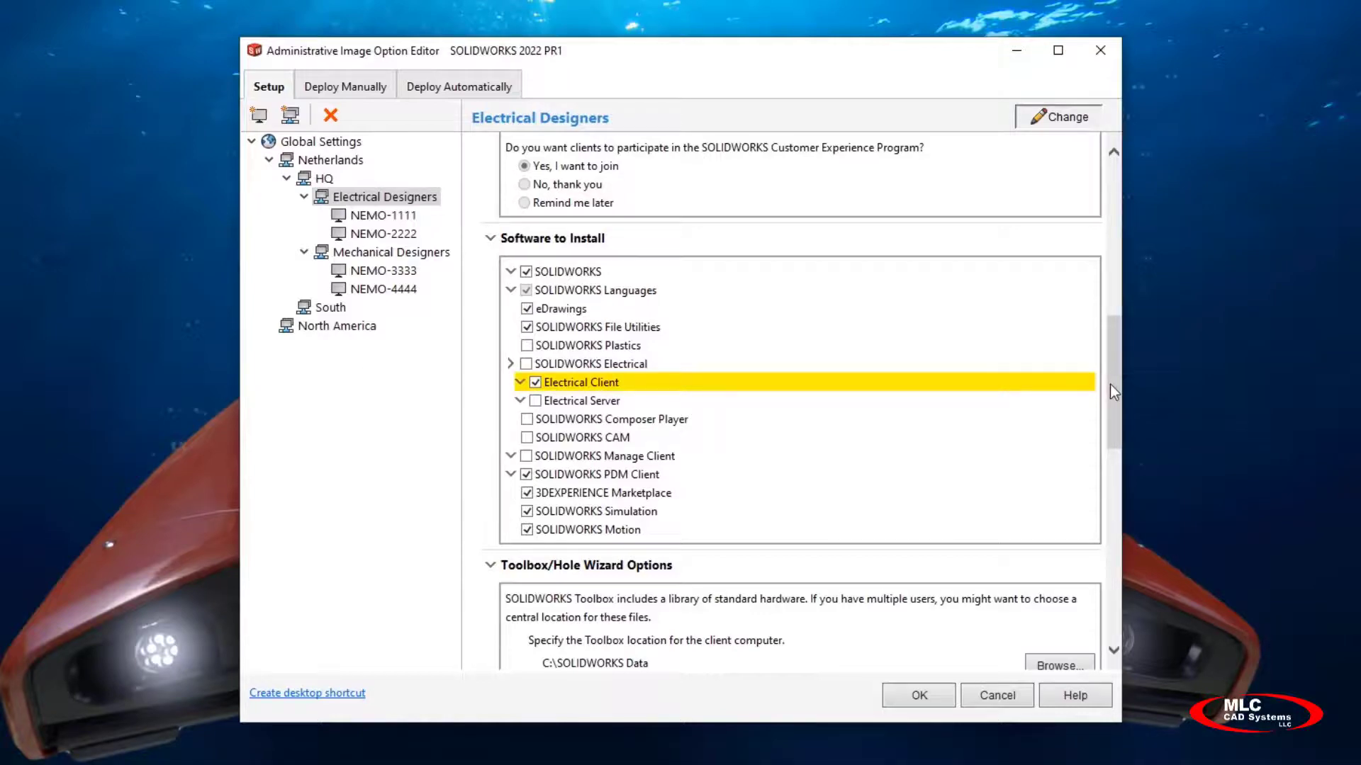
scroll("down", 3)
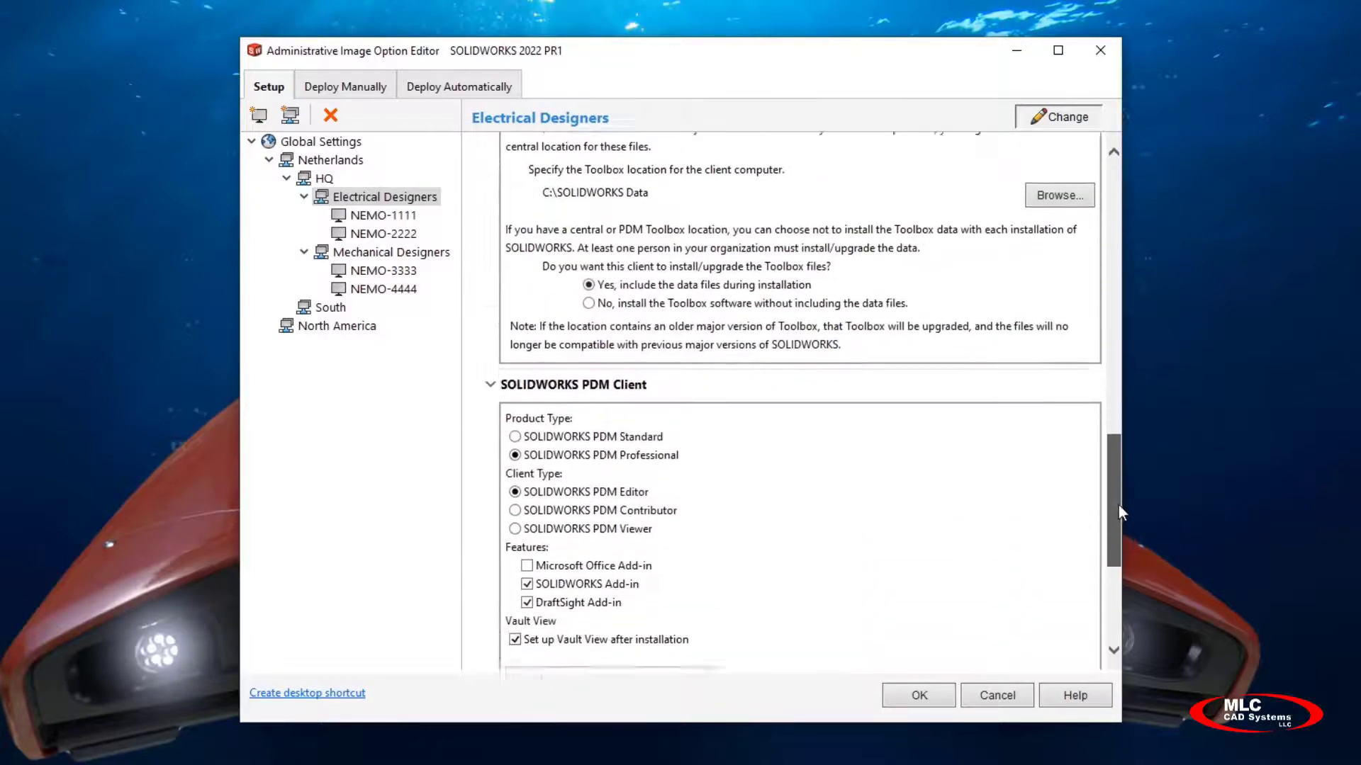
scroll("down", 3)
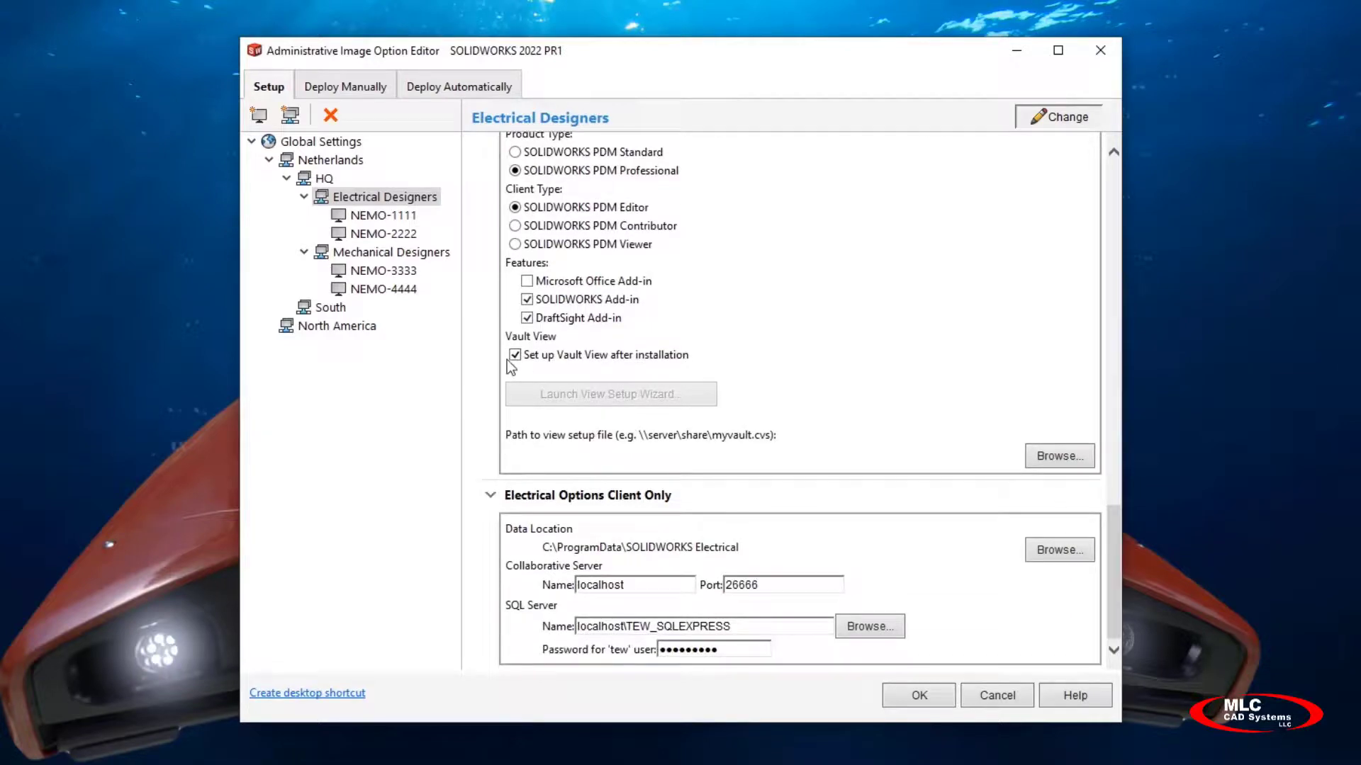
mouse_move(765, 557)
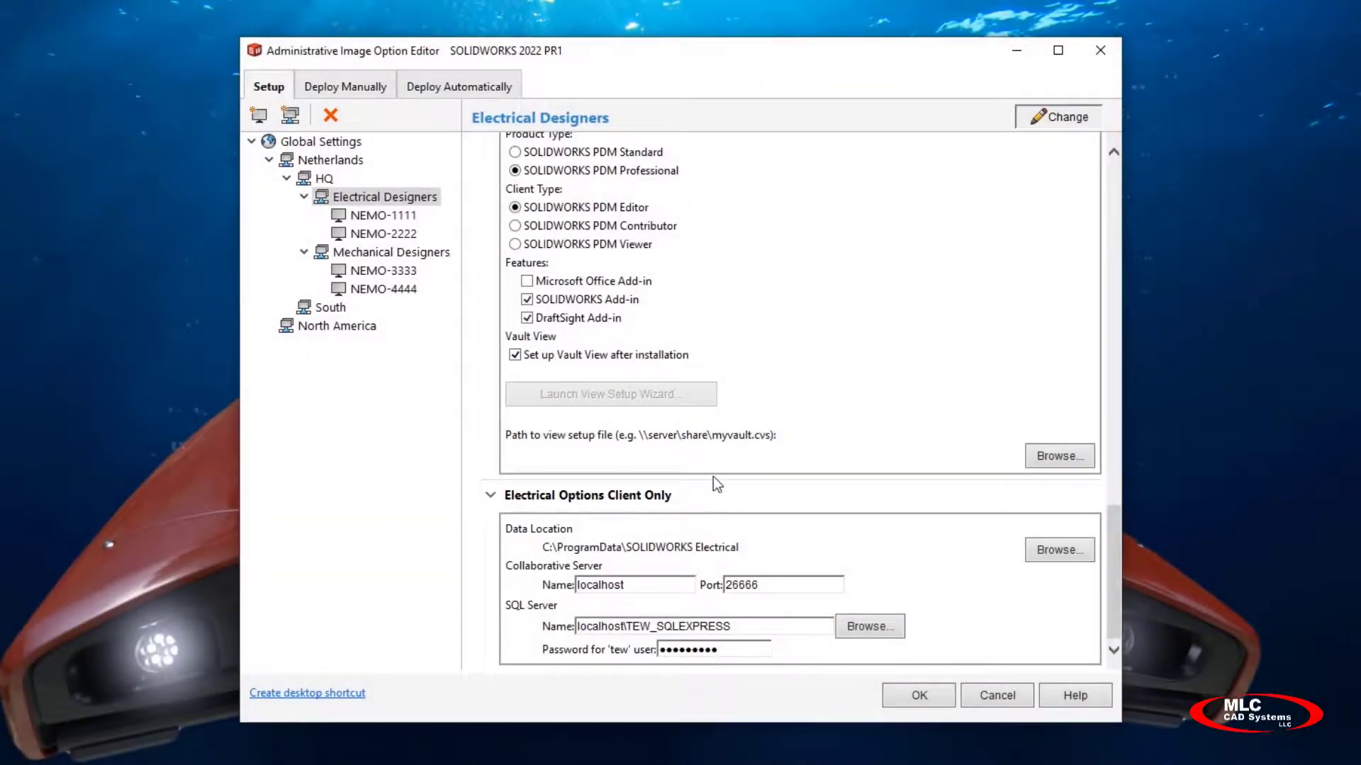
Review manual deployment, then mark Electrical Designers' NEMO-1111 and NEMO-2222 for automatic deployment
left_click(344, 86)
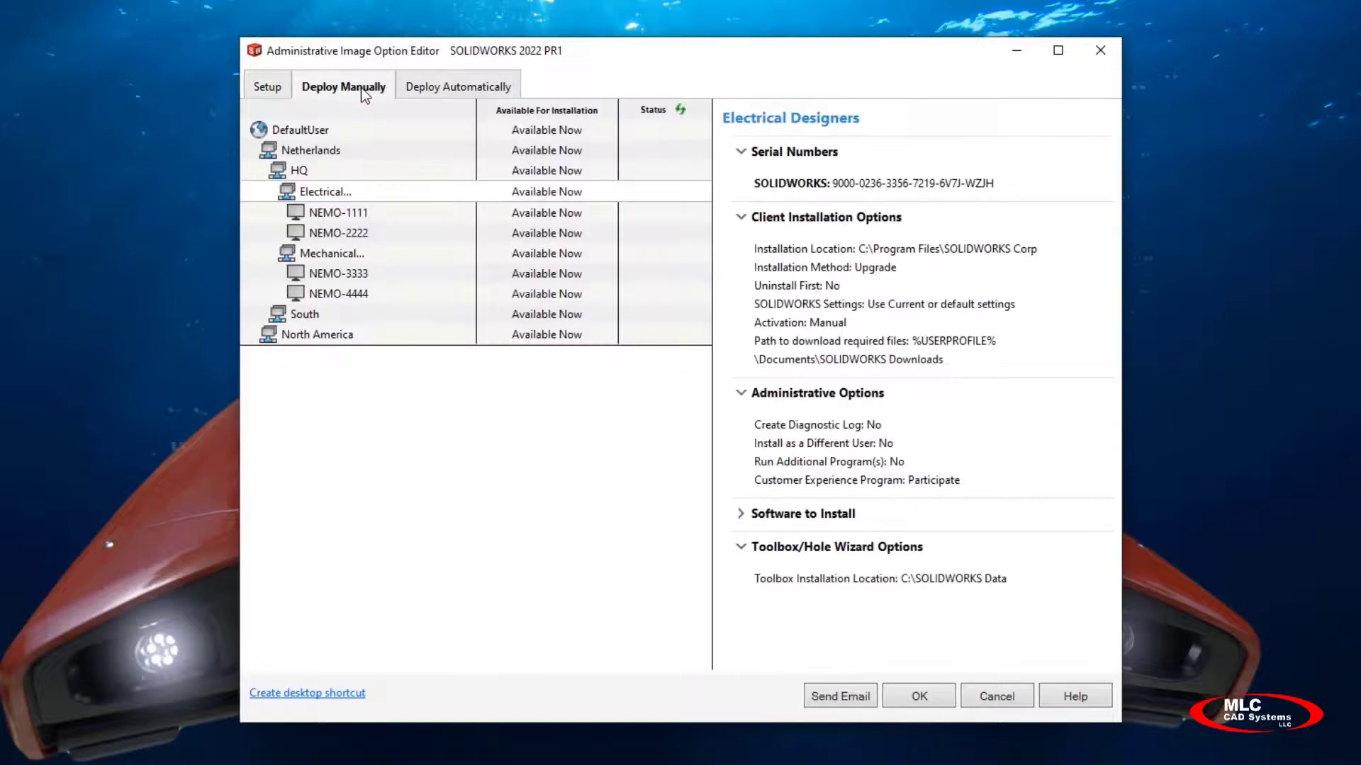
mouse_move(475, 85)
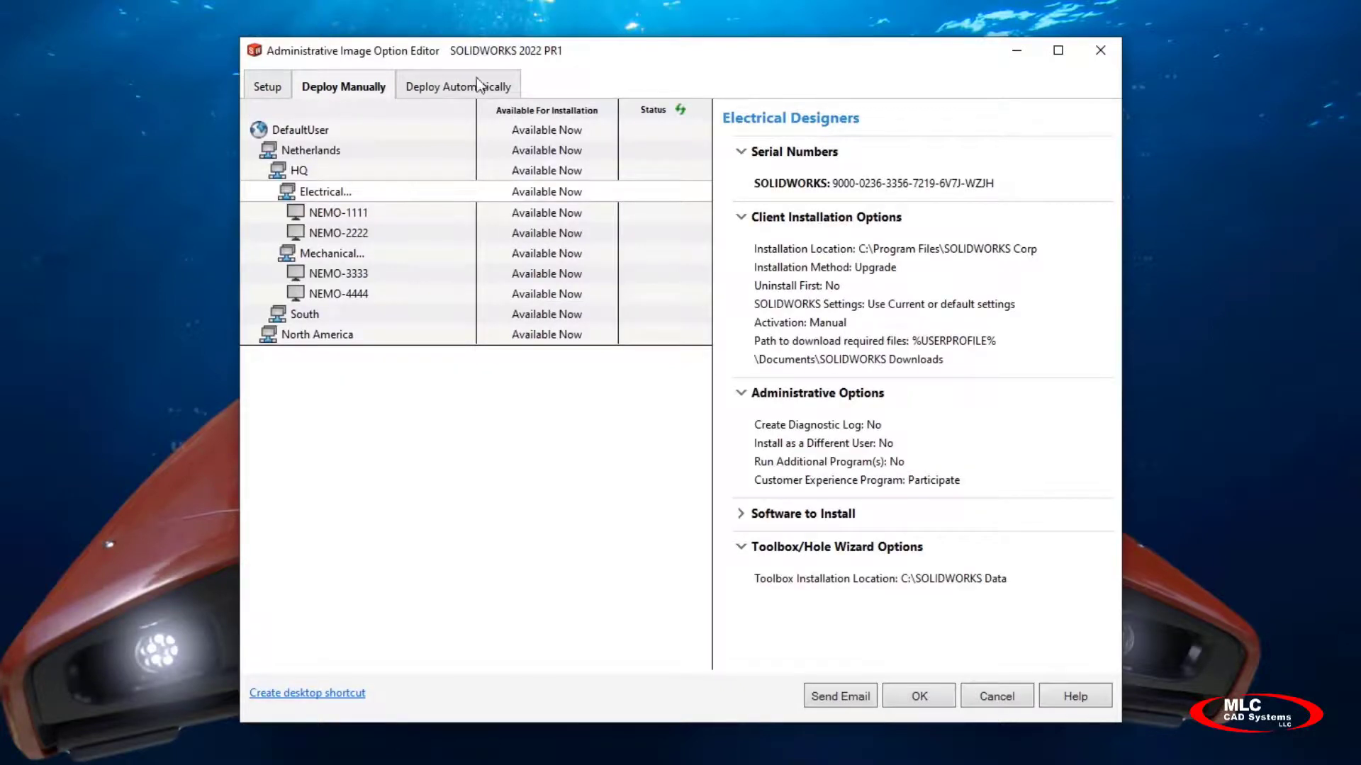
left_click(459, 85)
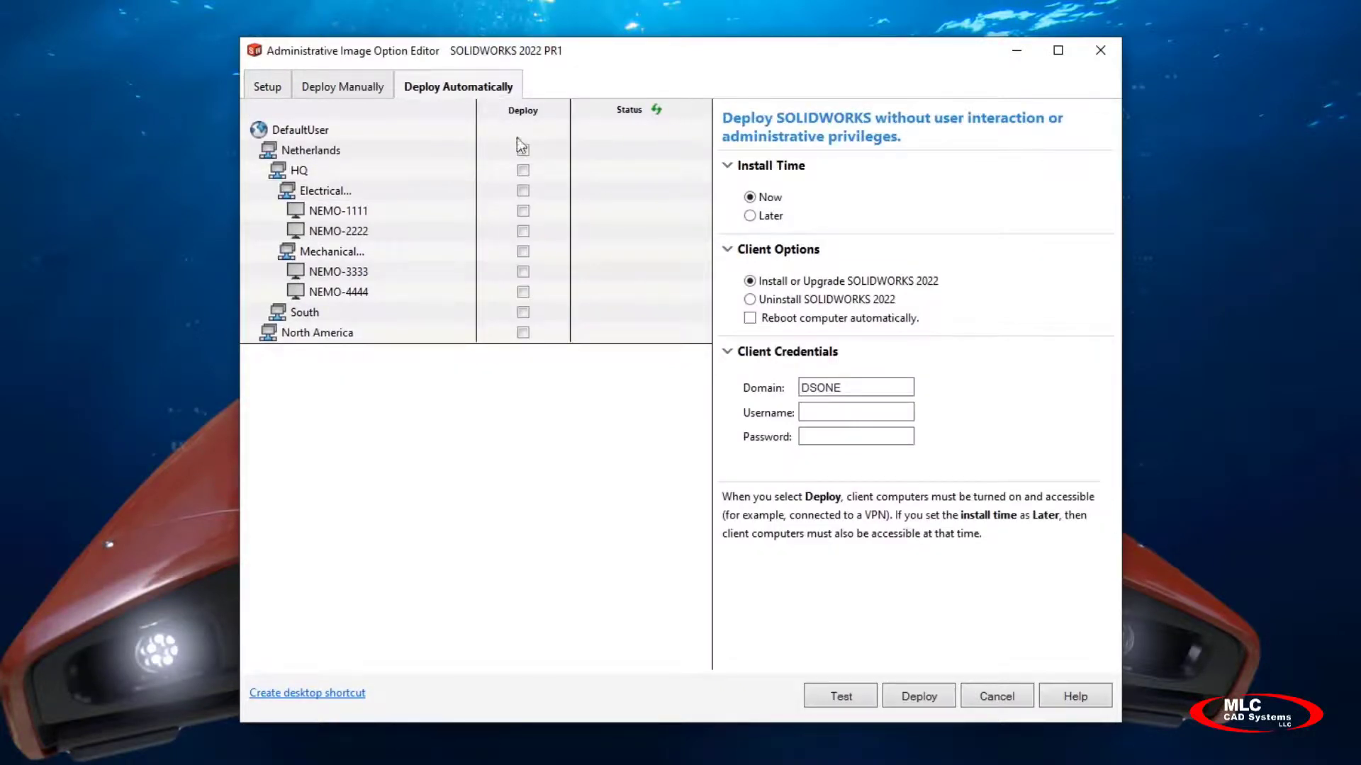
left_click(523, 190)
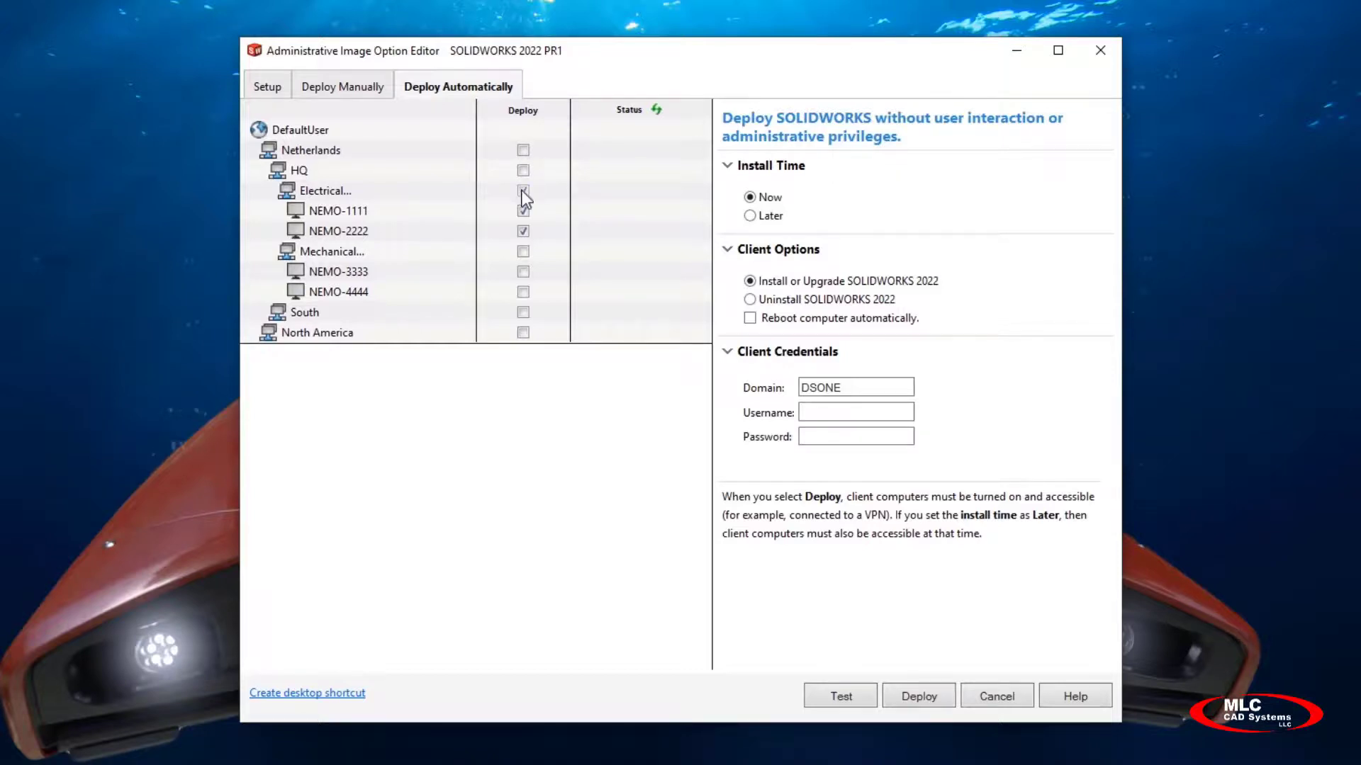
left_click(522, 190)
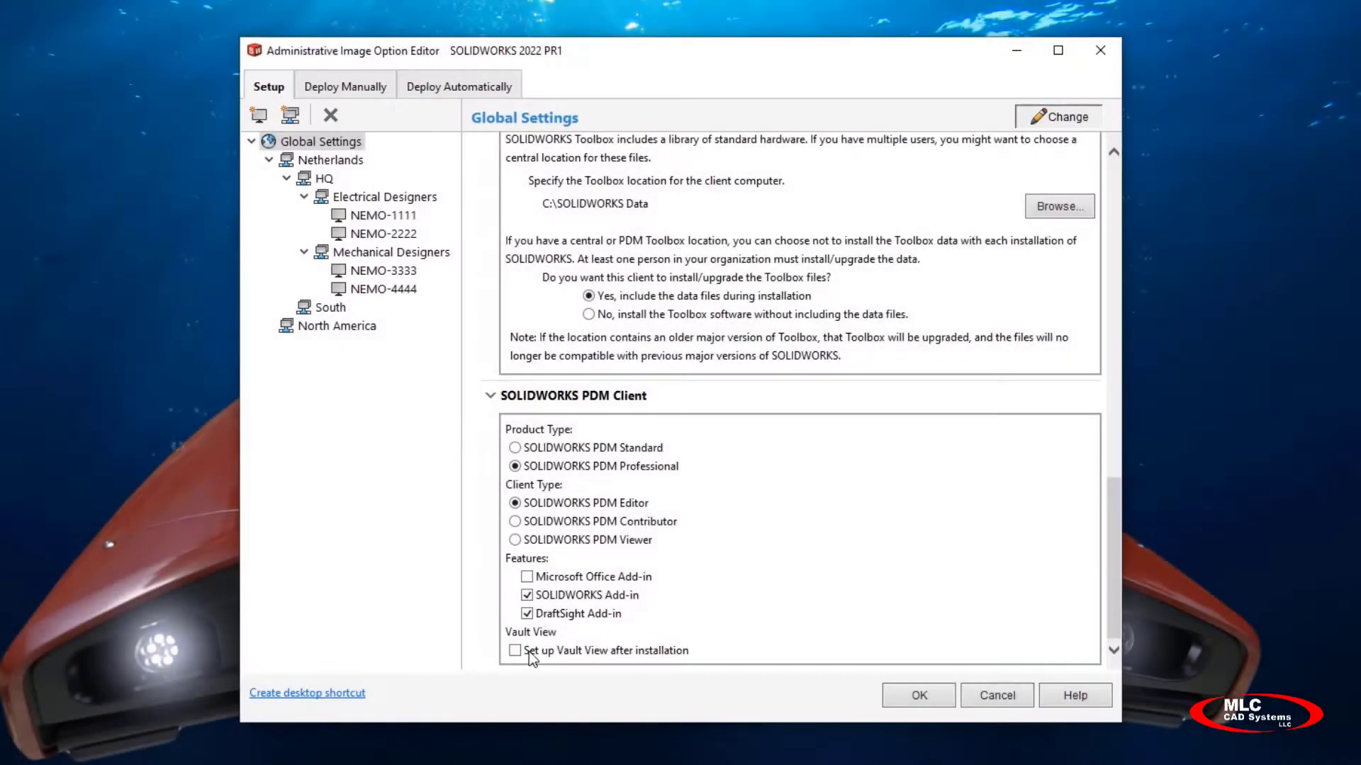
Re-enable global Vault View setup after installation and reselect Electrical Designers
left_click(514, 651)
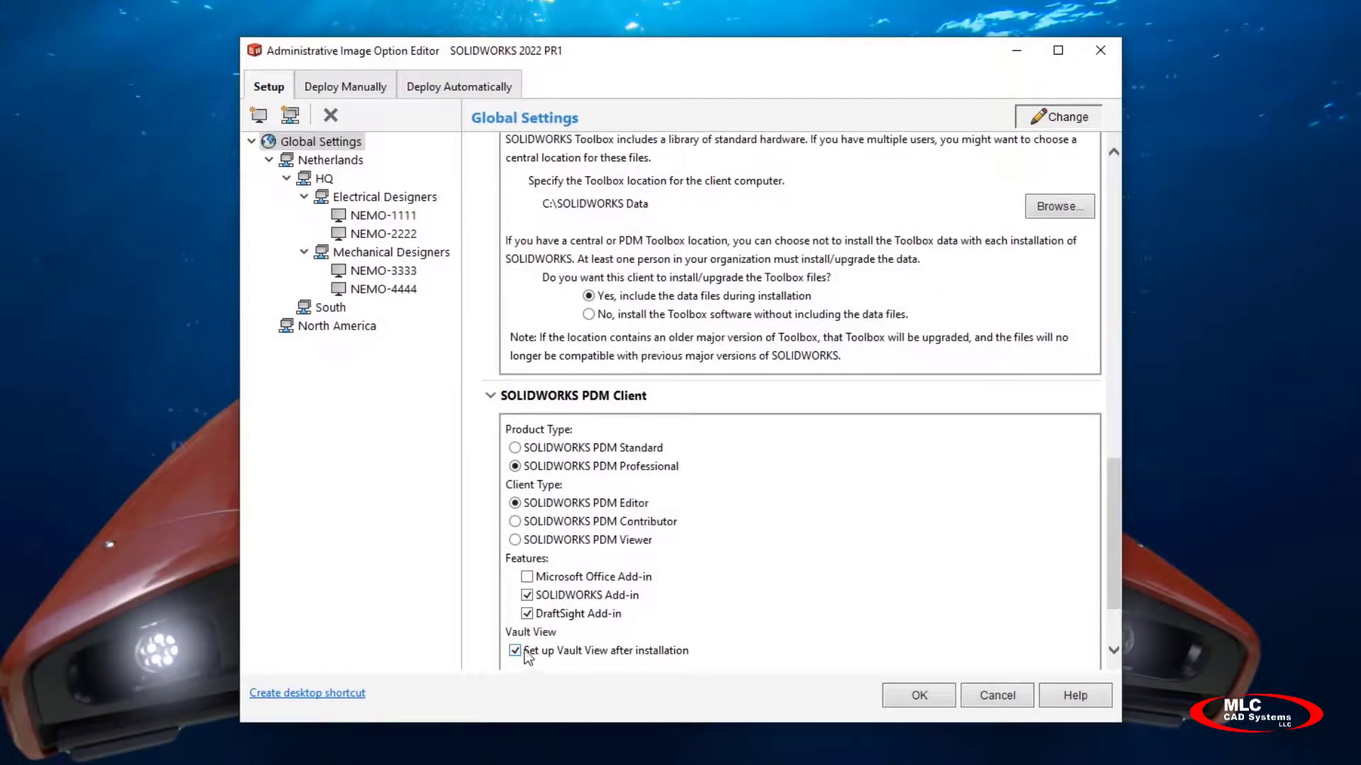
scroll("down", 3)
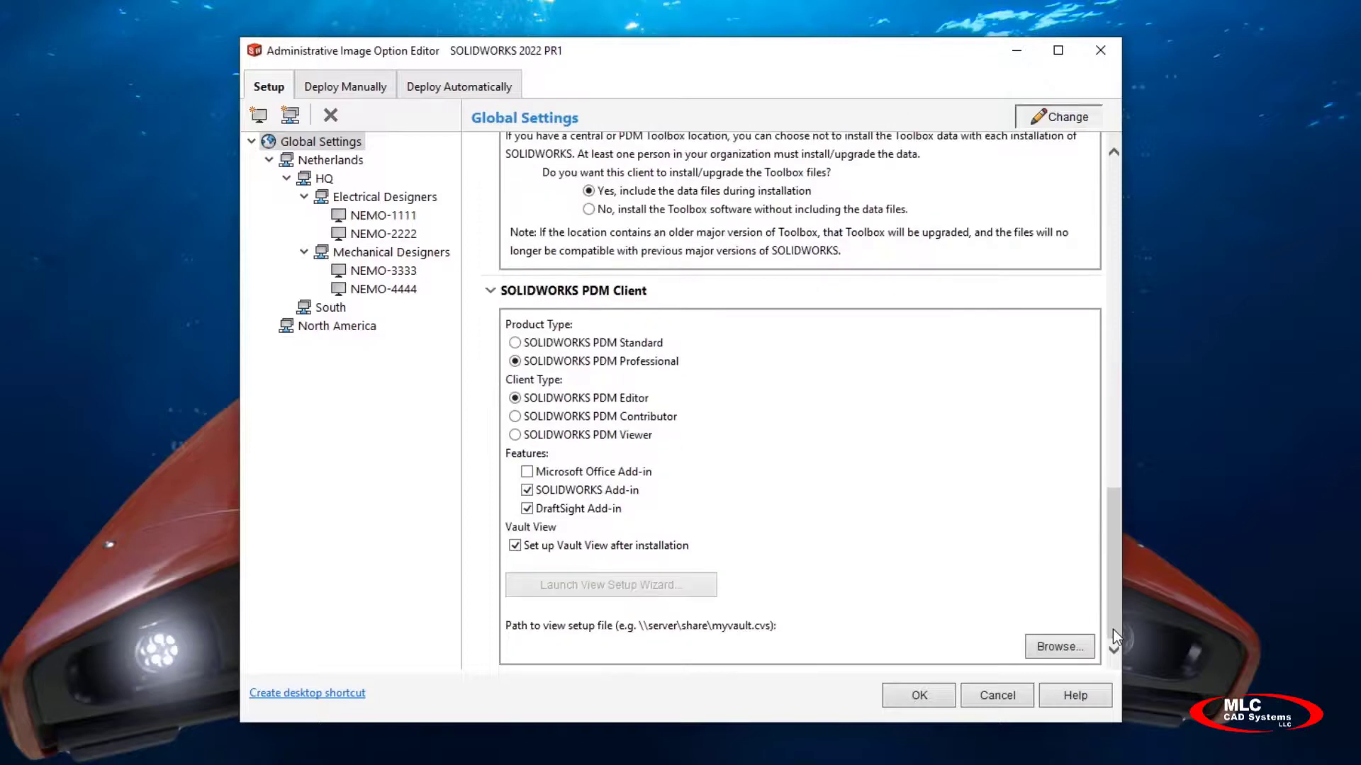
left_click(383, 197)
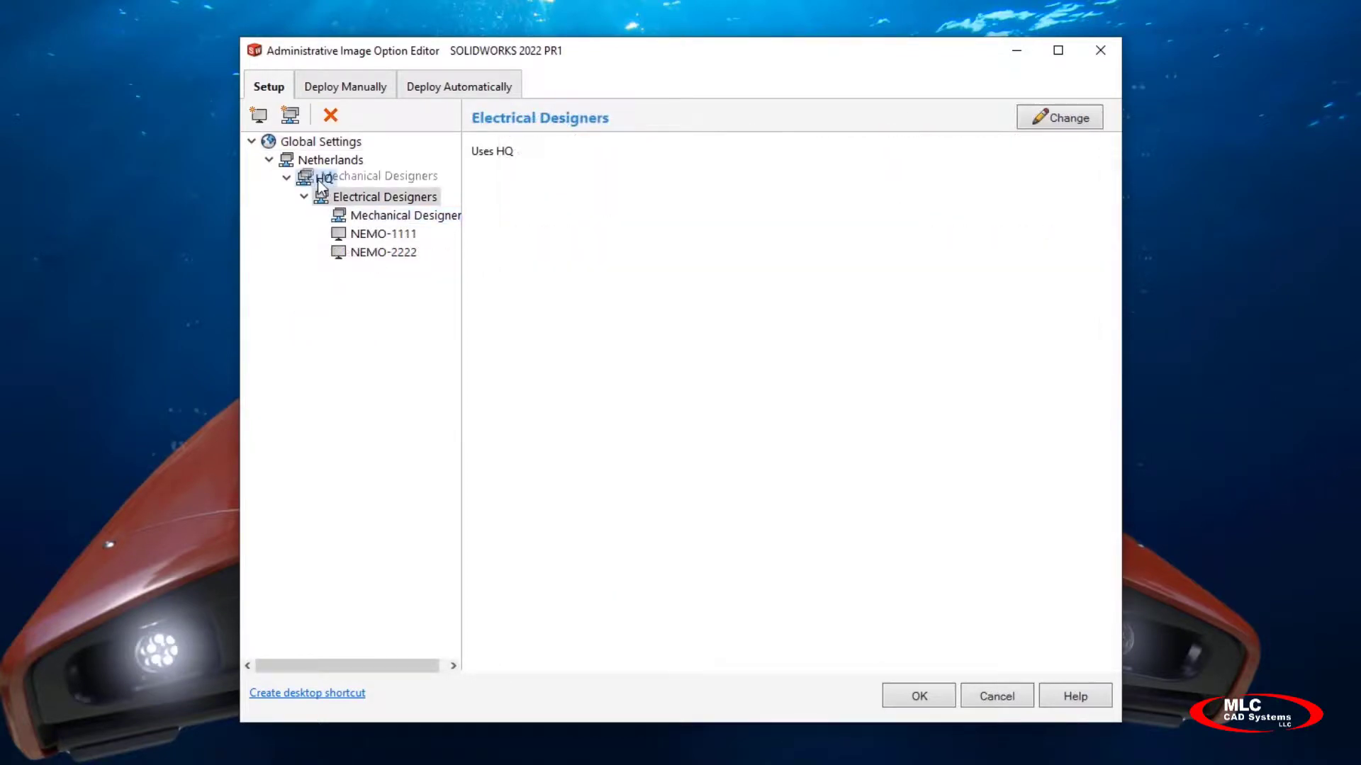